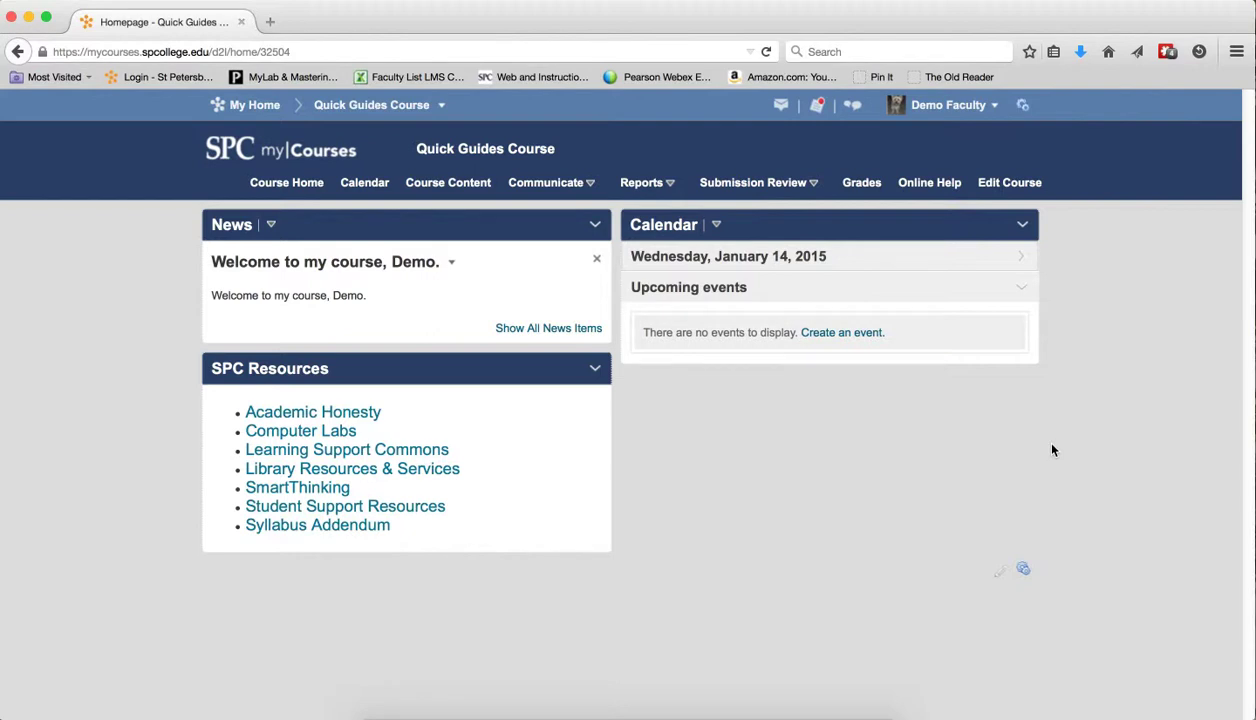
Go to Submission Review > Quizzes and choose Quiz 2 from the Manage Quizzes list.
left_click(752, 182)
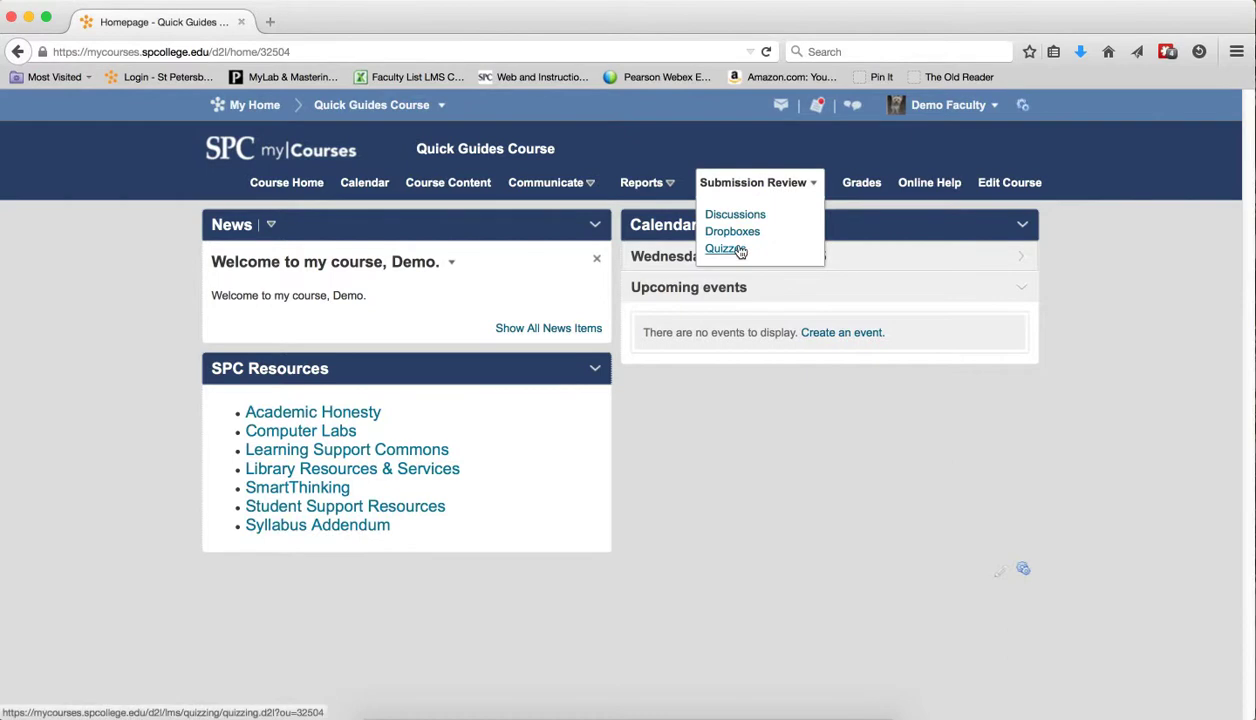
left_click(724, 248)
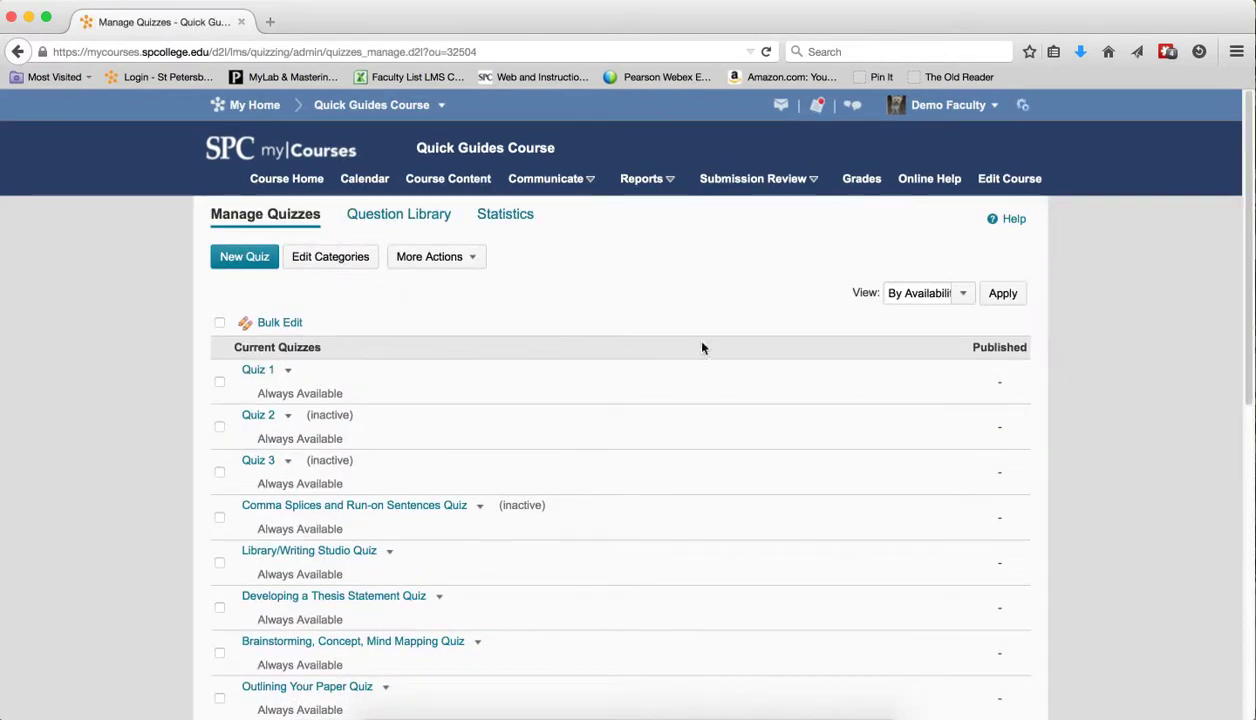
left_click(258, 414)
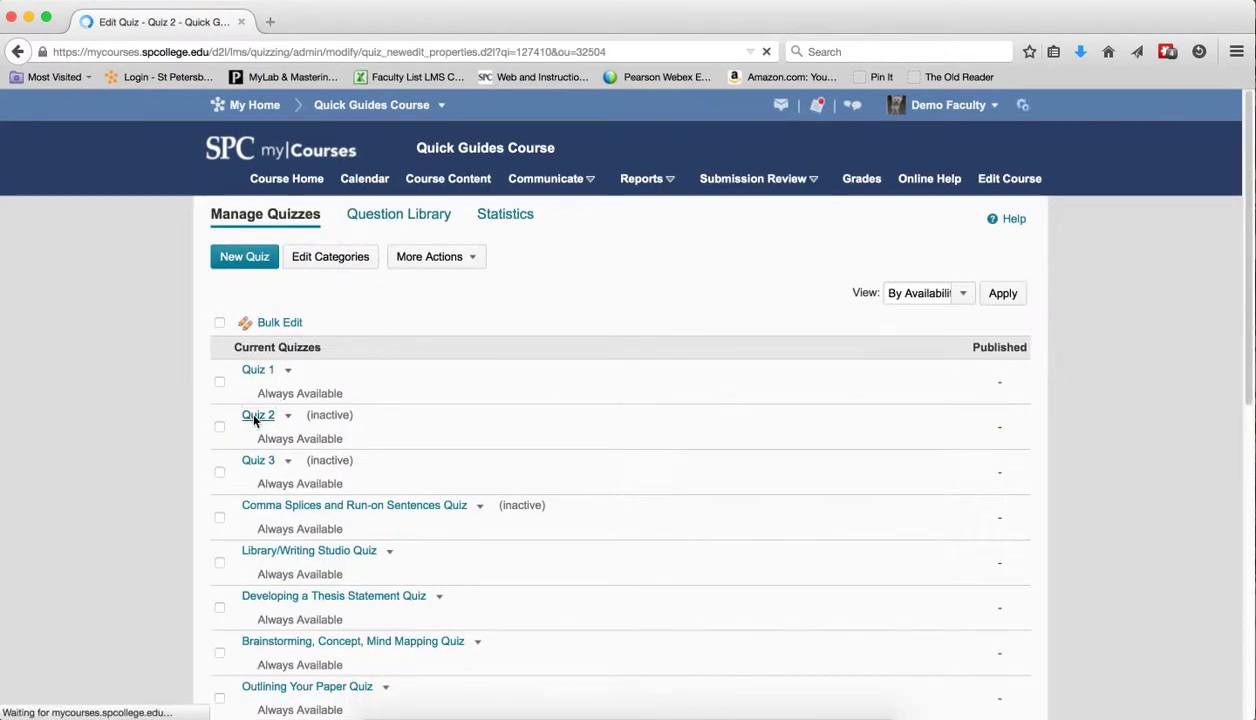
Go to Quiz 2's Submission Views and start adding an additional view.
left_click(256, 414)
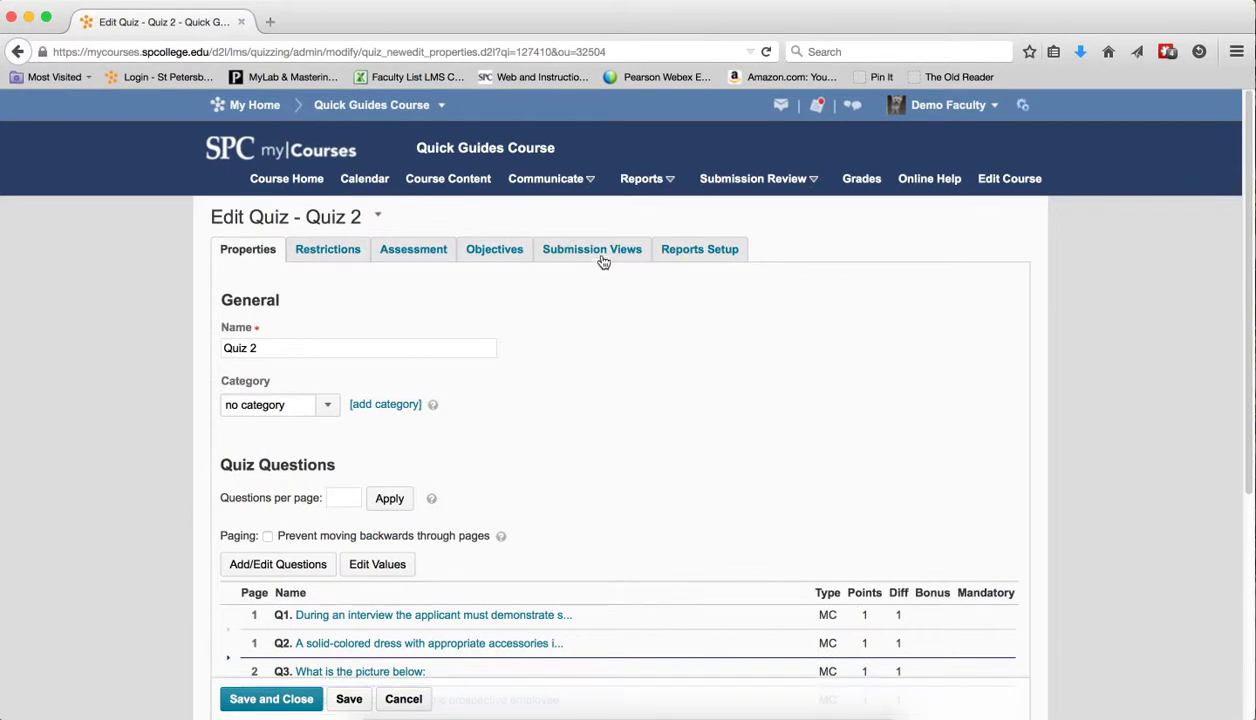
left_click(592, 248)
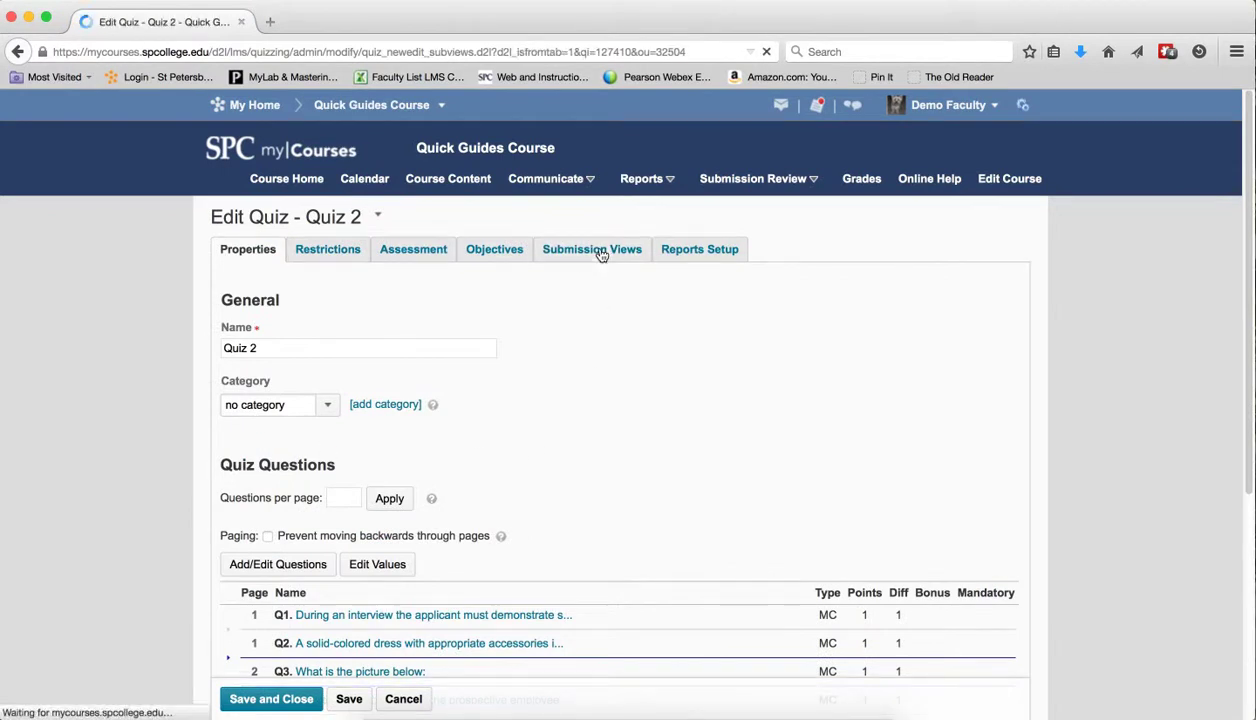
left_click(592, 248)
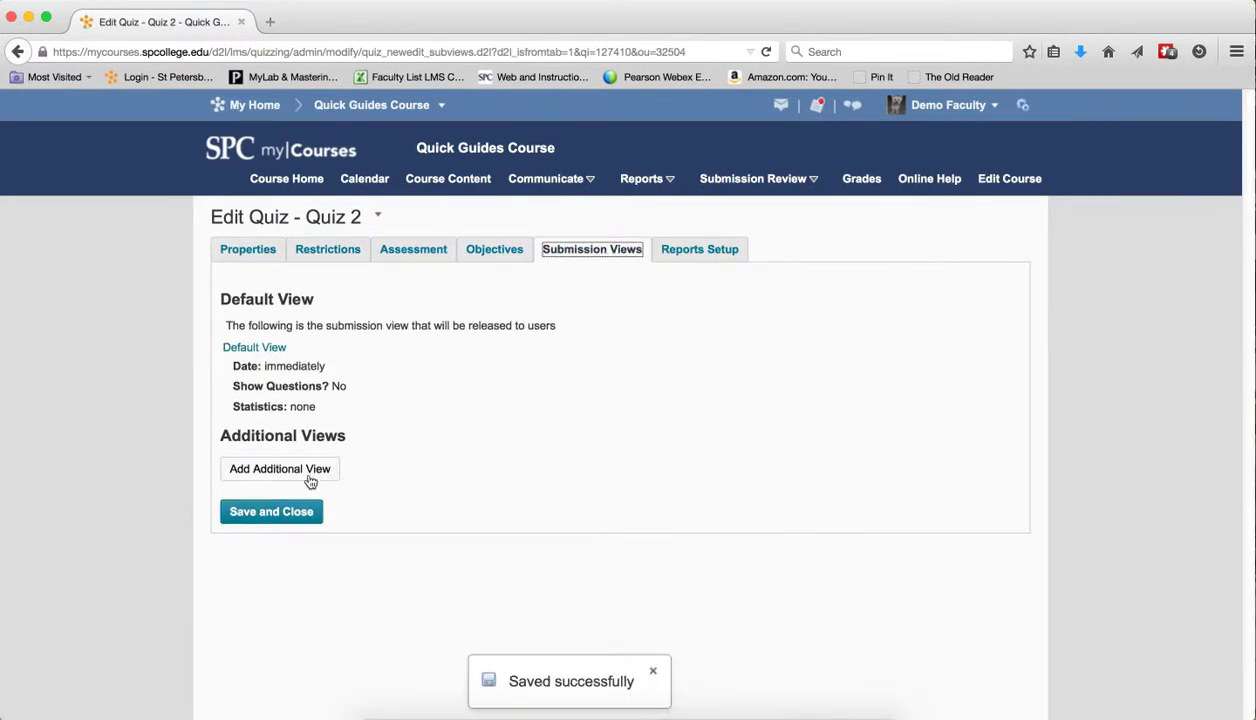
left_click(280, 468)
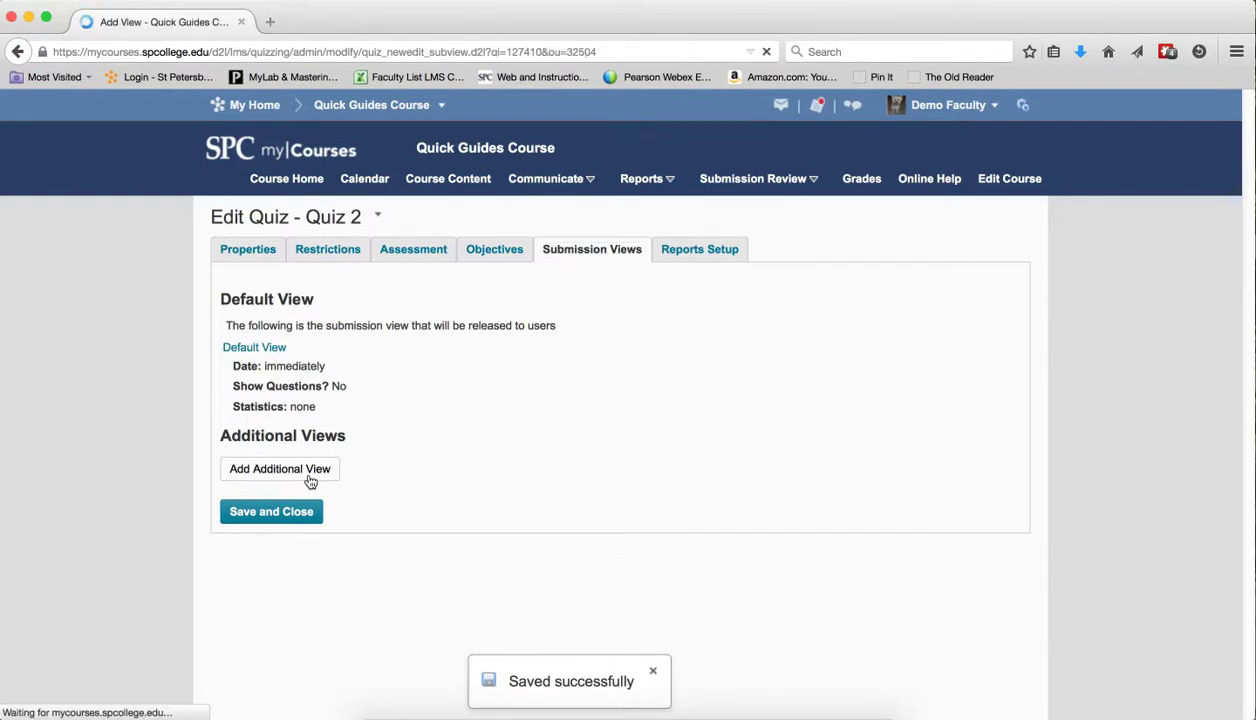
Name the view 'View All Answers', show all questions with the question answers, and save it.
left_click(280, 468)
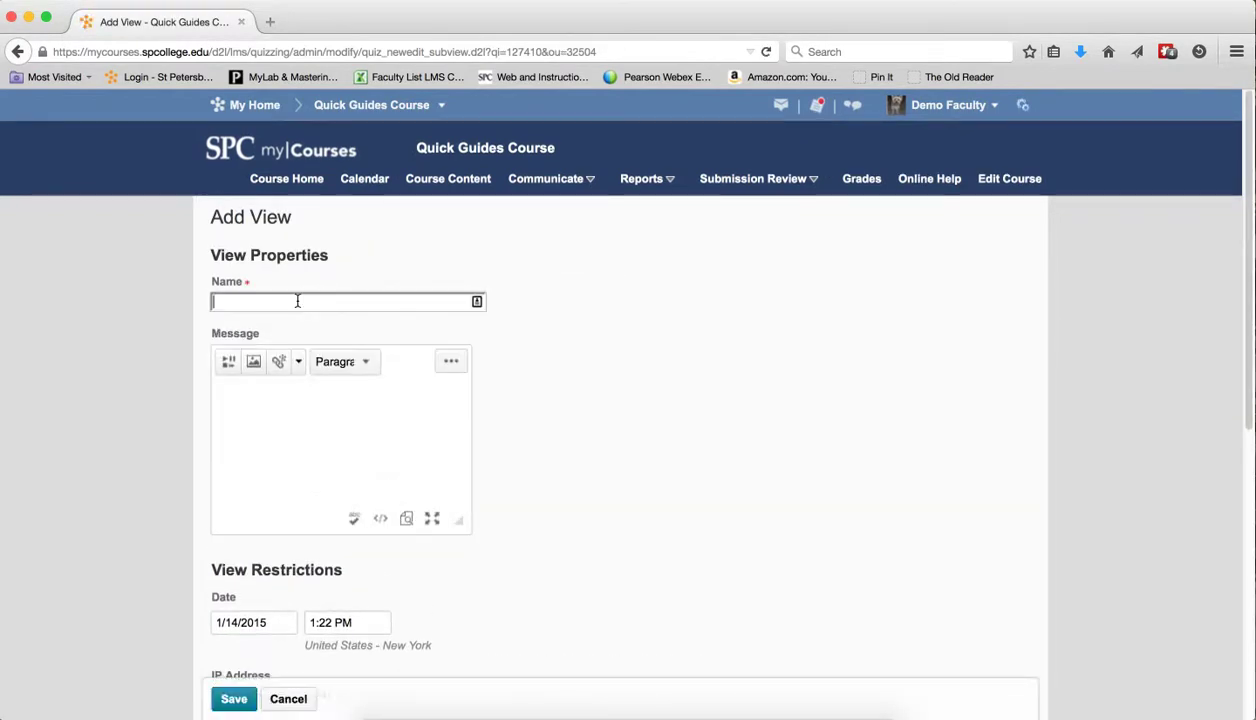
type("View All Answers")
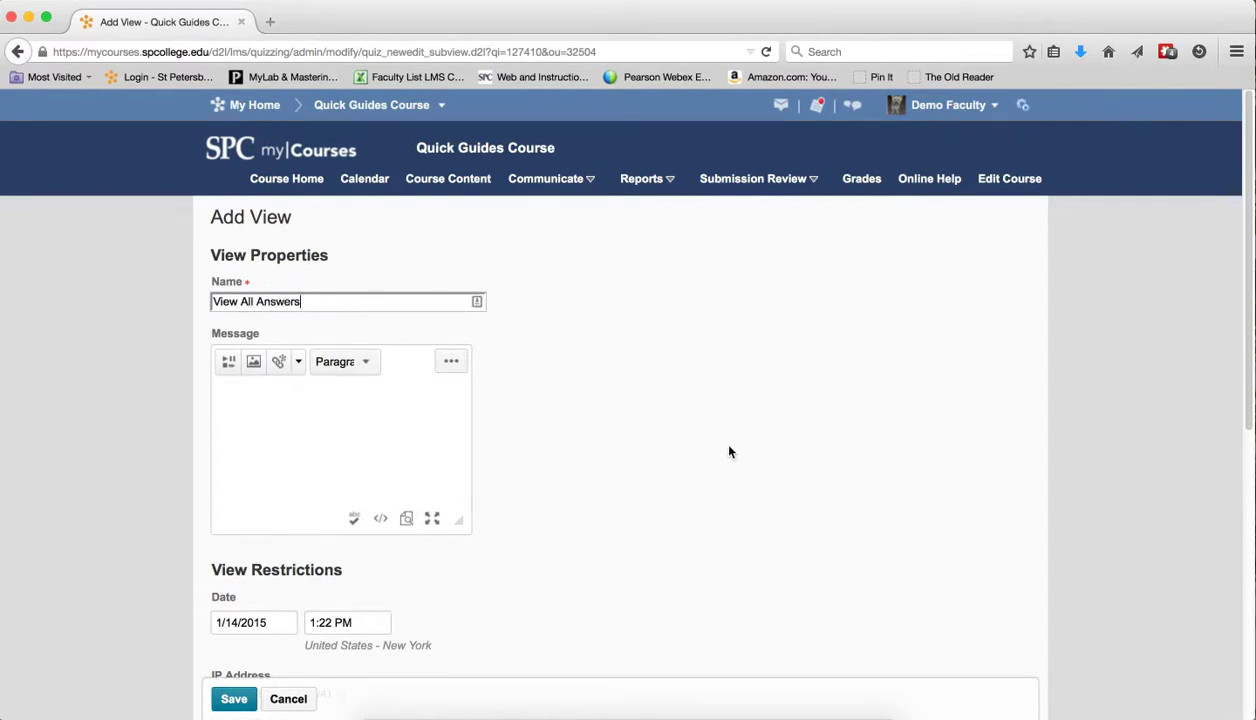
scroll("down", 3)
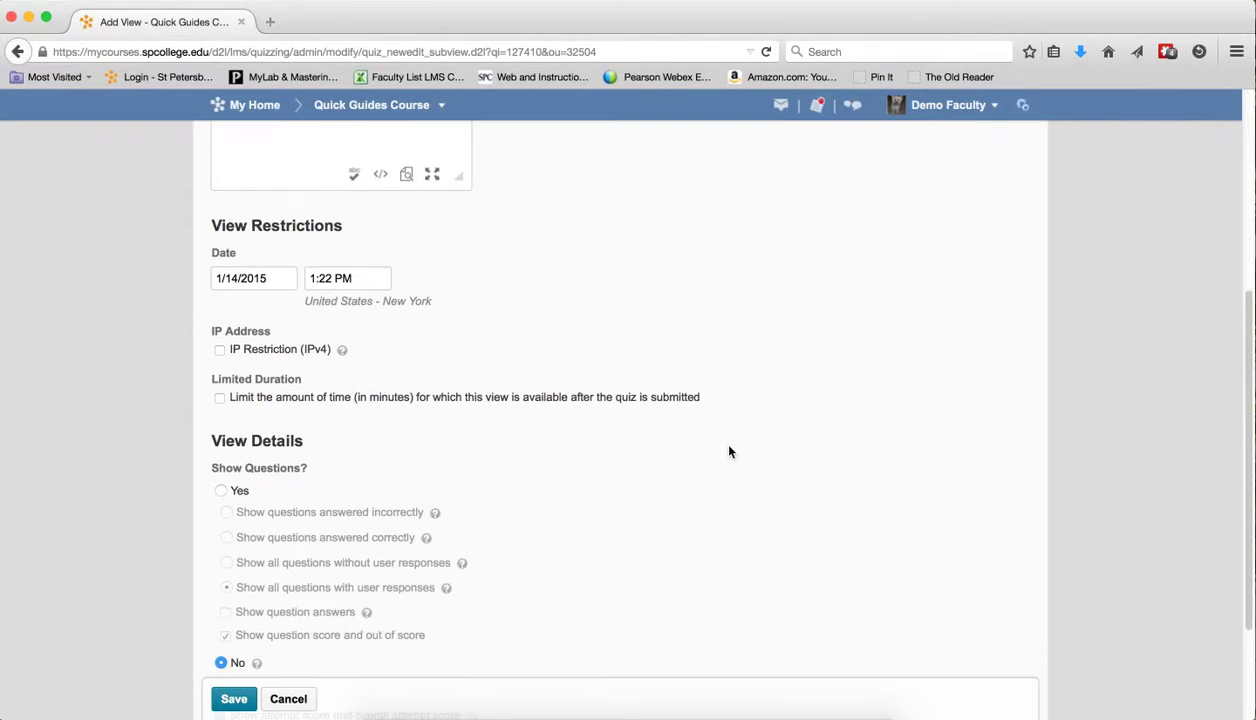
scroll("down", 3)
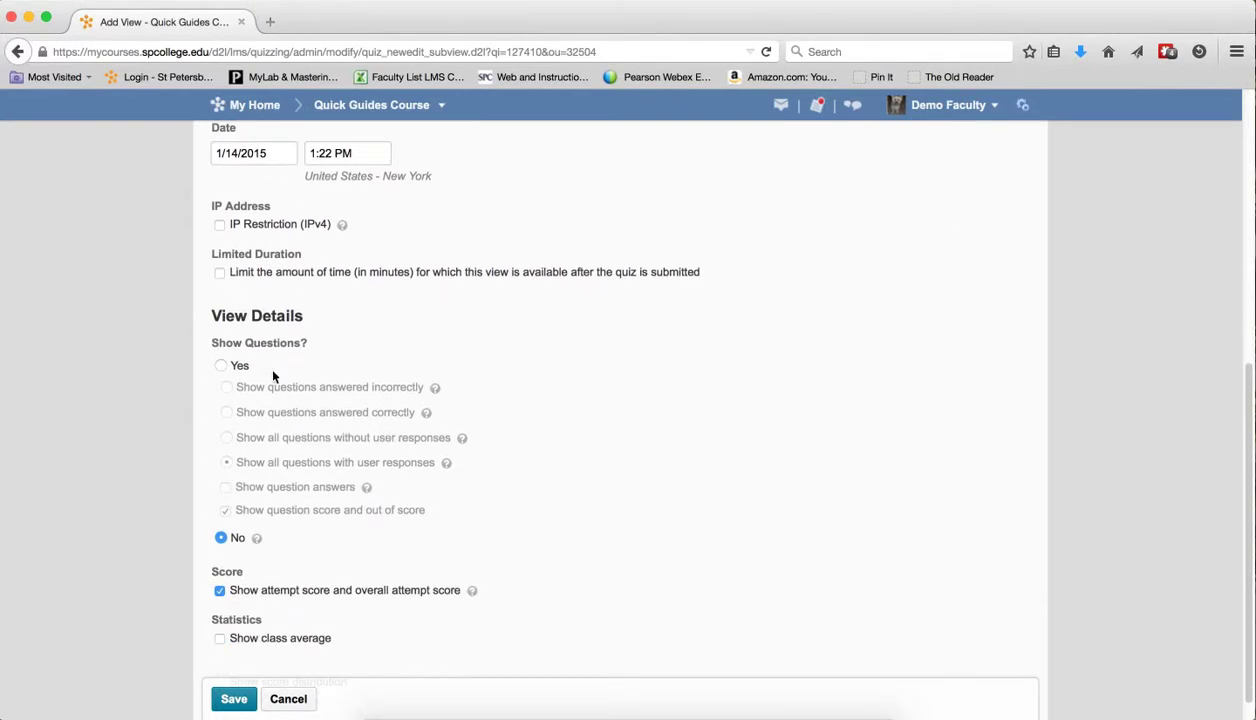
left_click(220, 364)
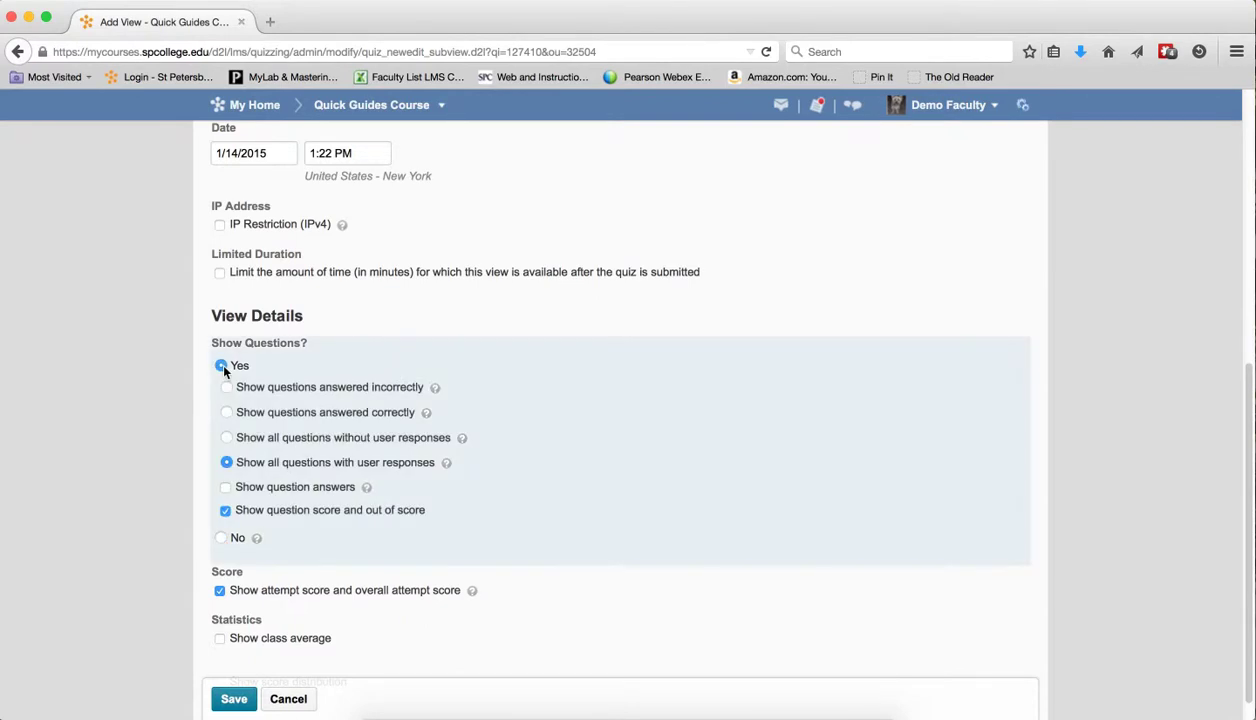
mouse_move(238, 374)
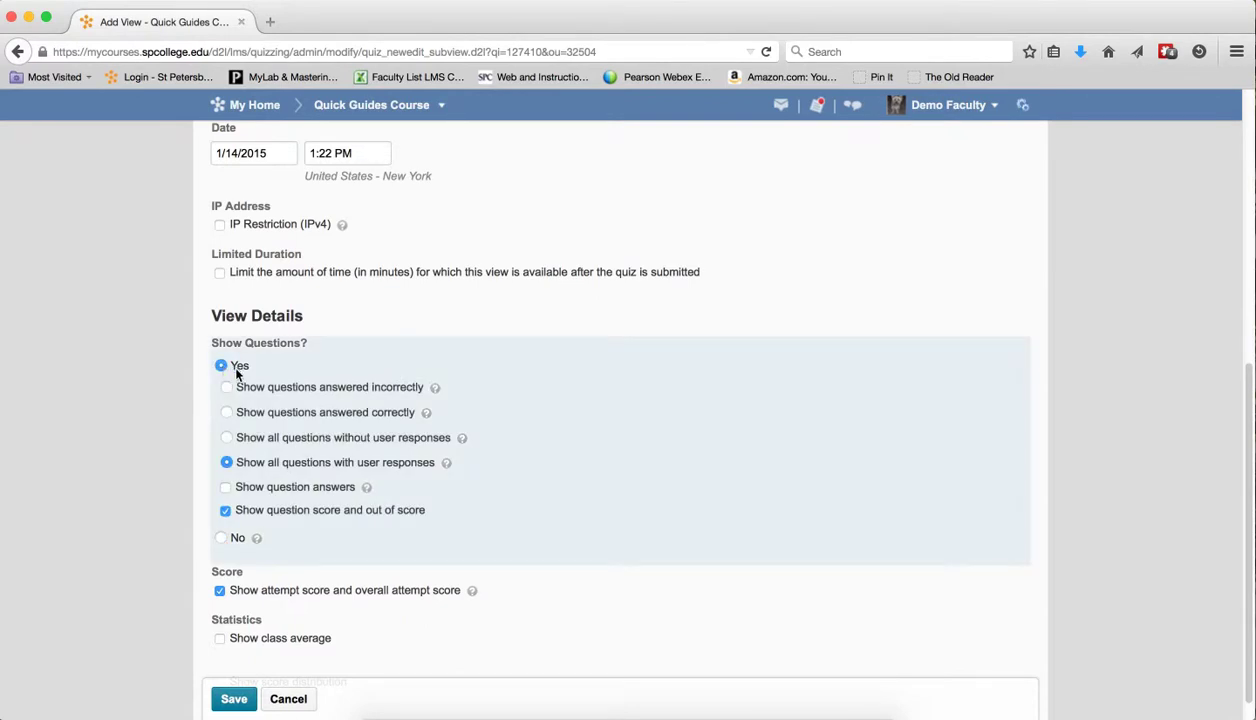
left_click(224, 488)
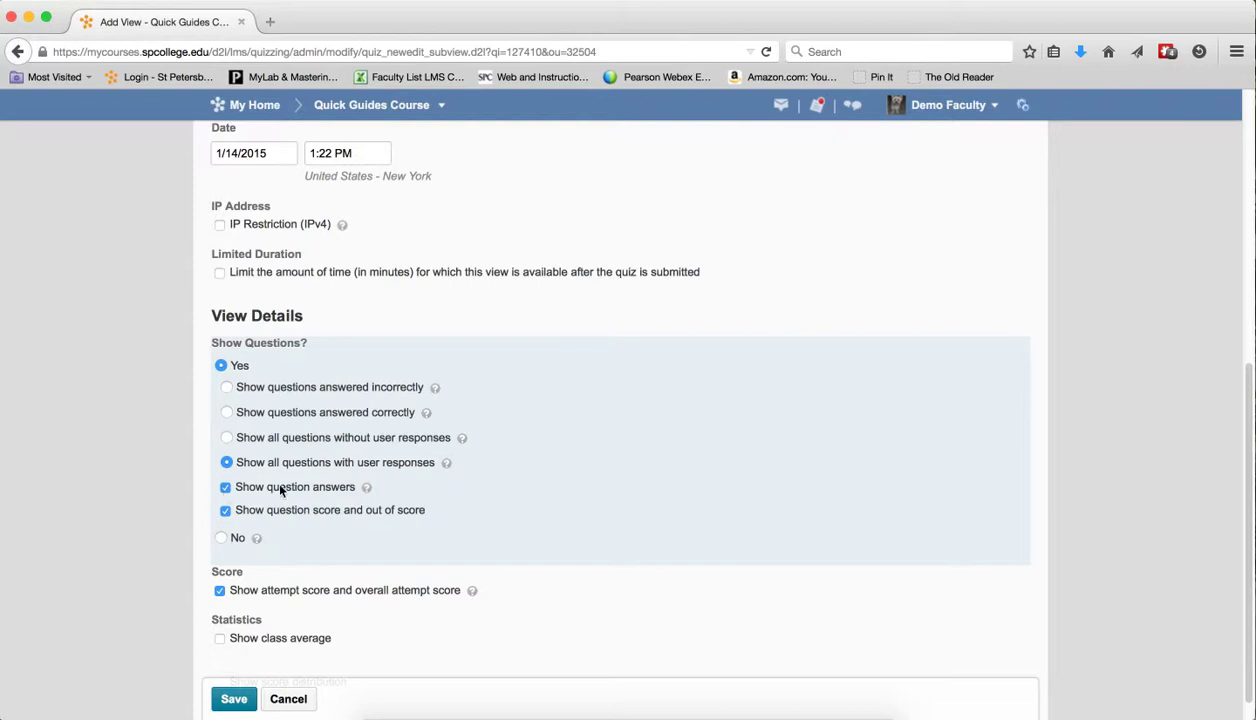
mouse_move(284, 624)
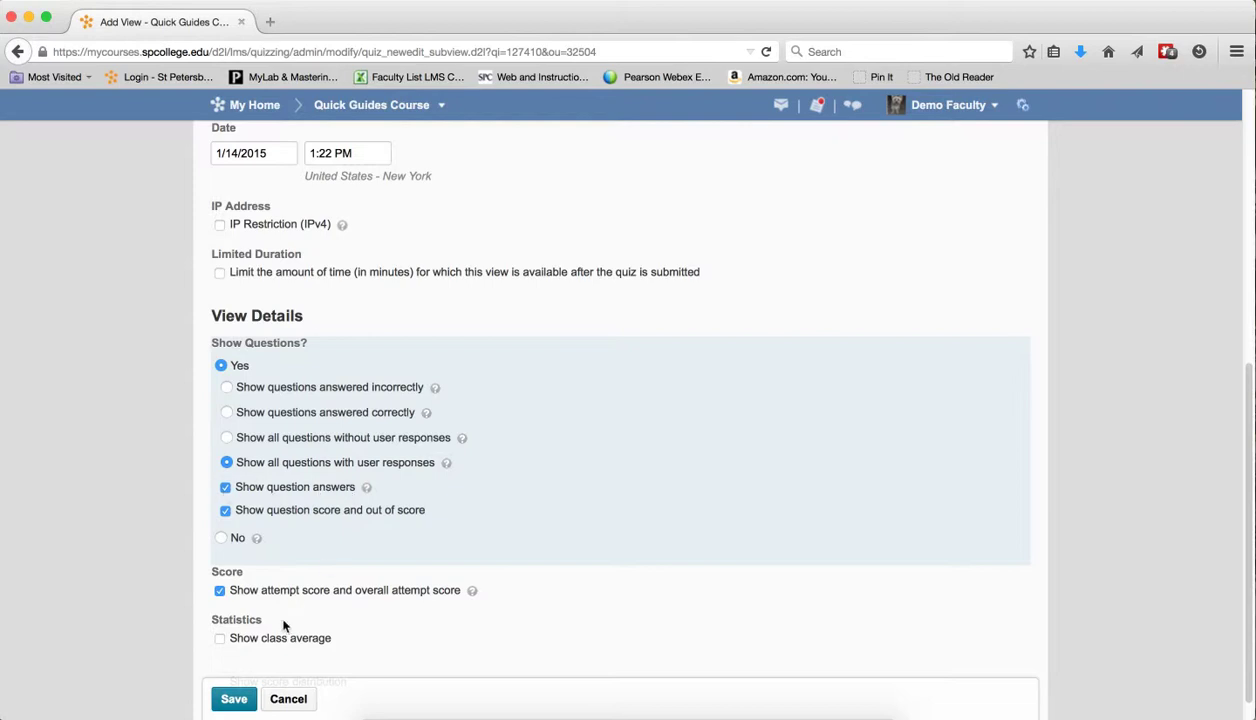
left_click(234, 698)
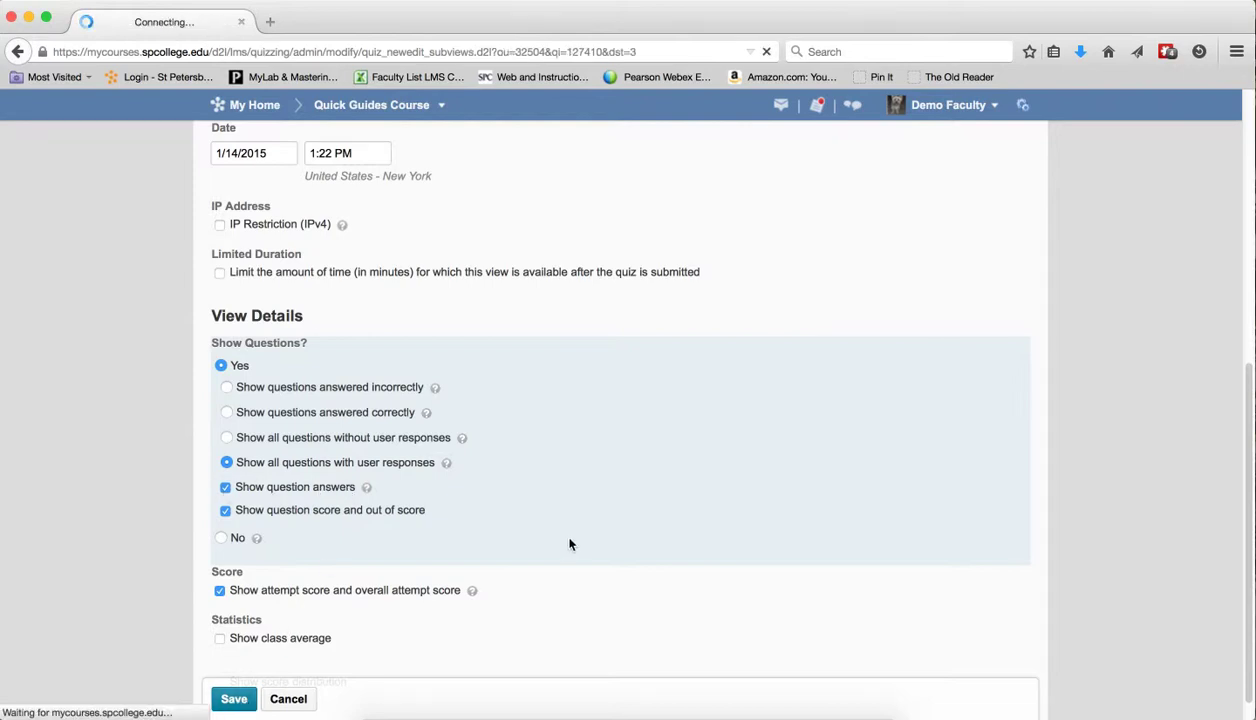
Dismiss the 'Created successfully' notification on the reloaded Submission Views list.
left_click(234, 698)
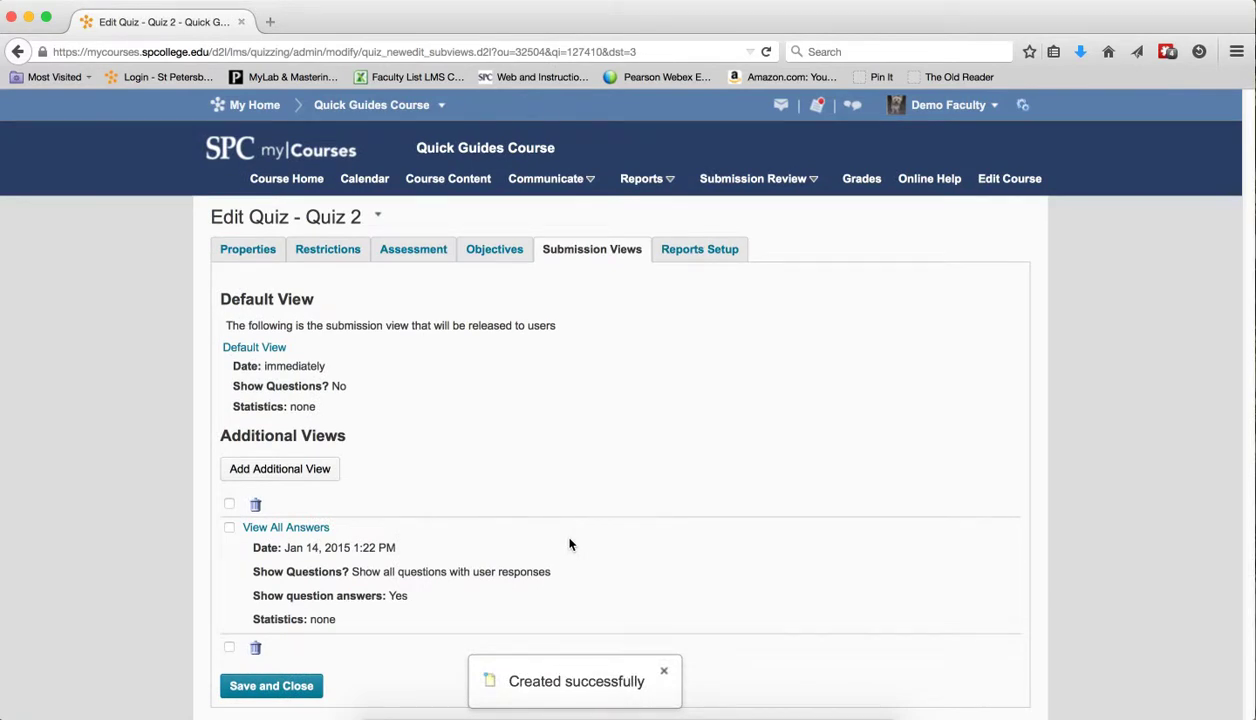
left_click(664, 670)
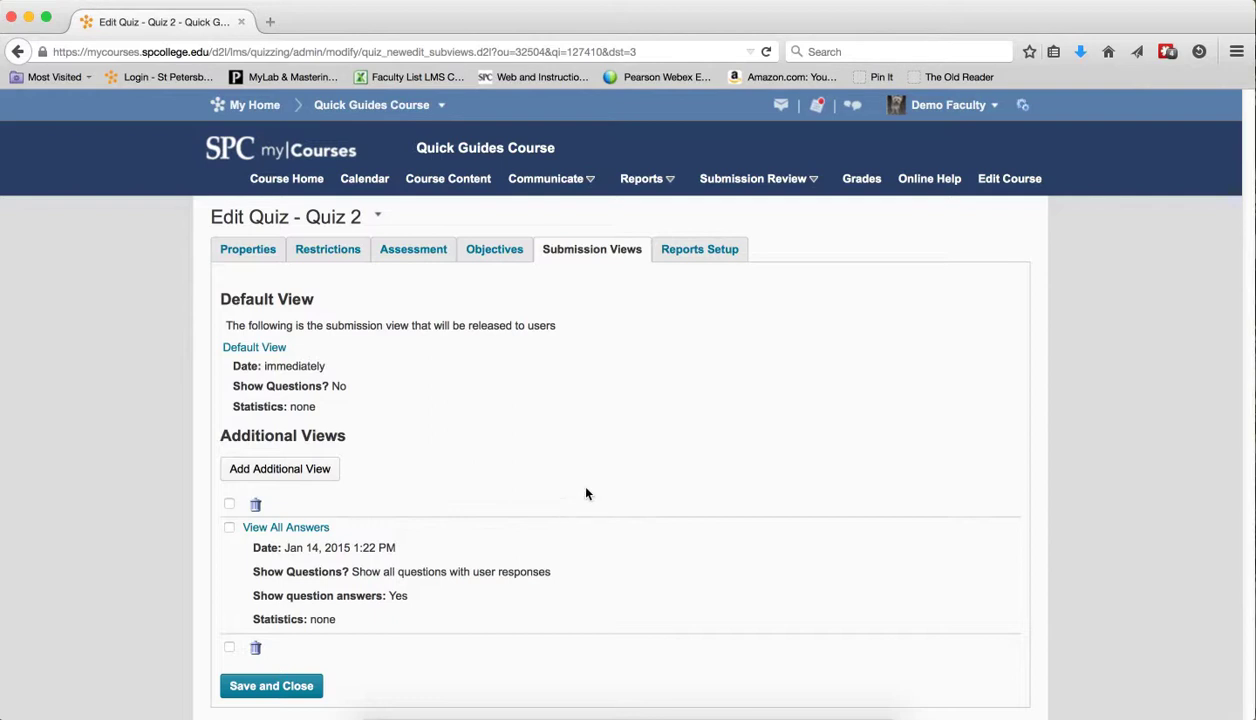
mouse_move(392, 234)
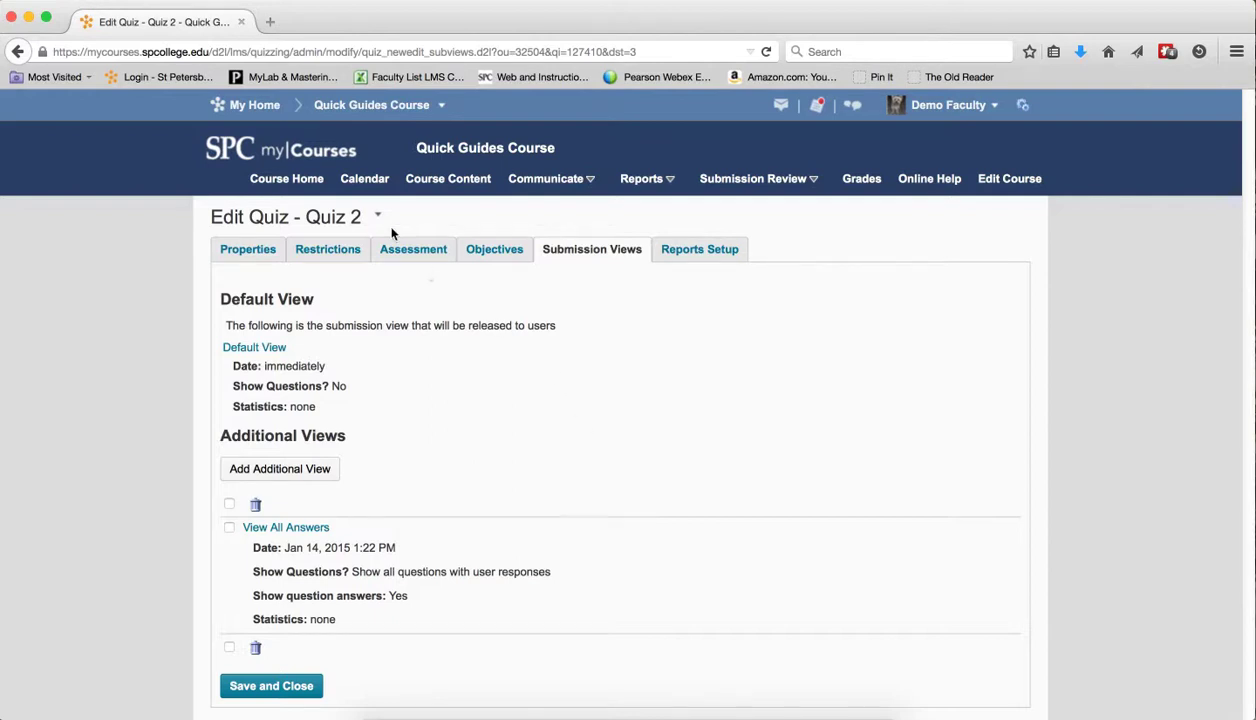
Preview Quiz 2 as a student and start a preview attempt.
left_click(378, 216)
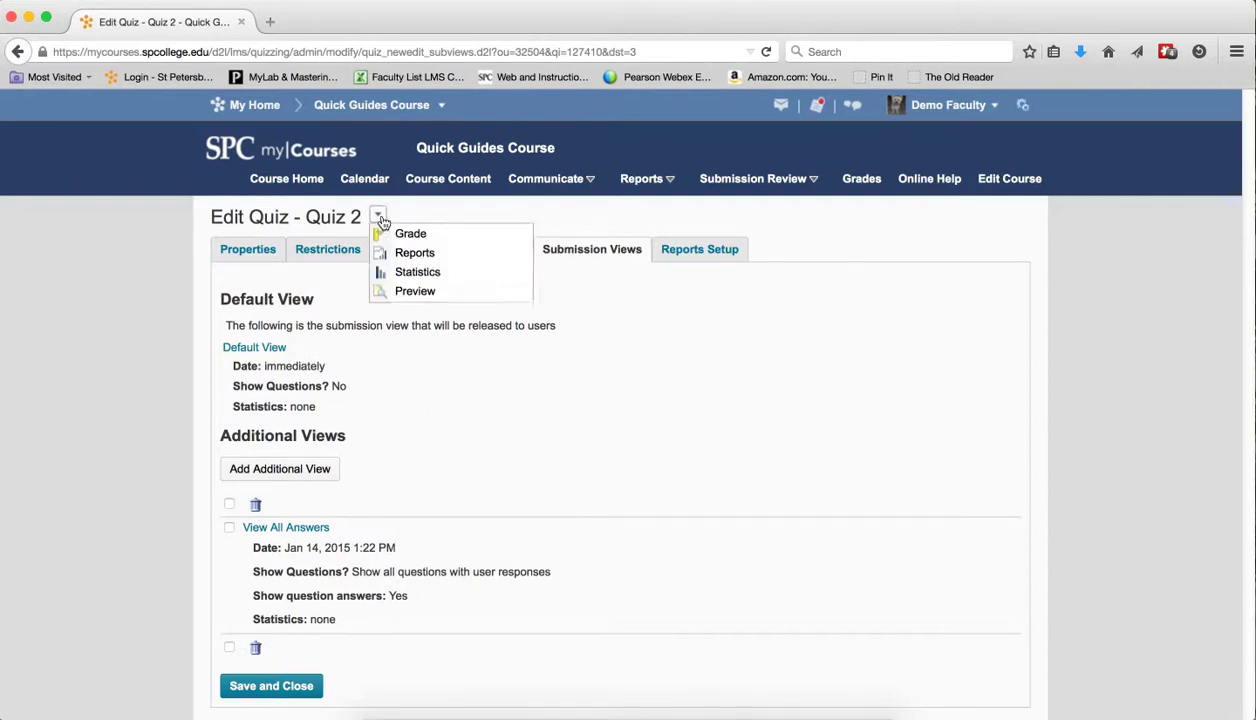
mouse_move(416, 272)
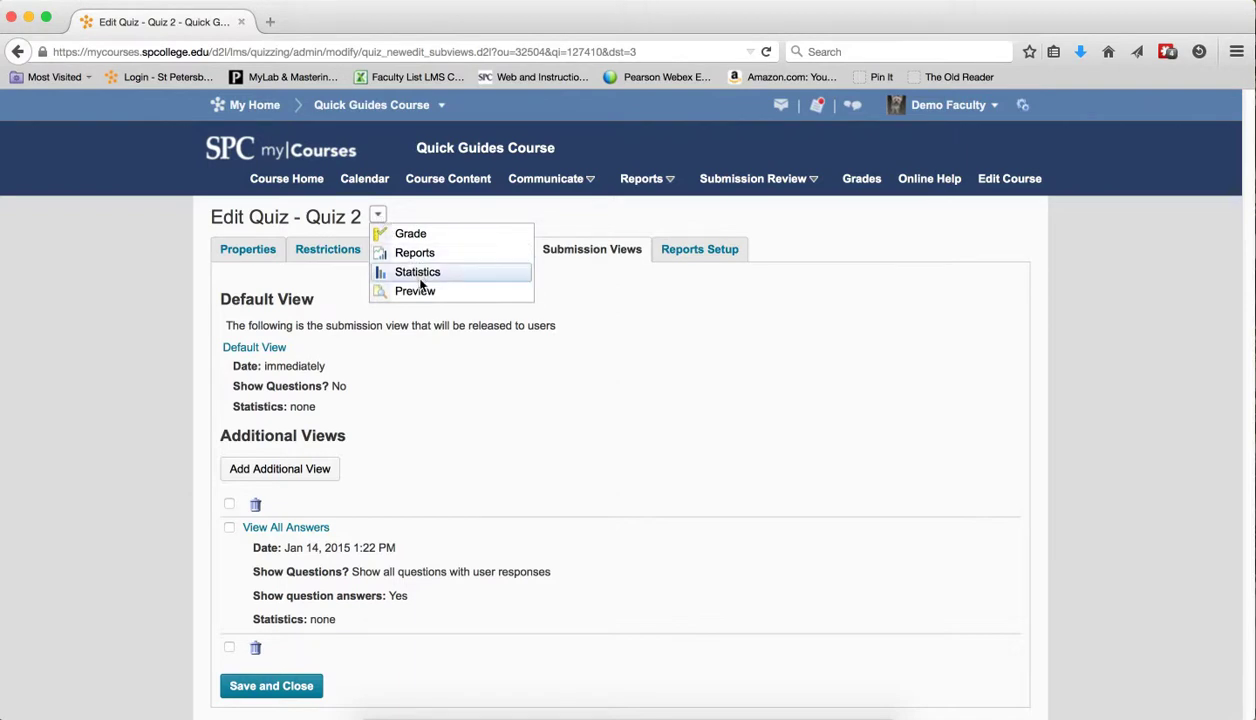
left_click(416, 292)
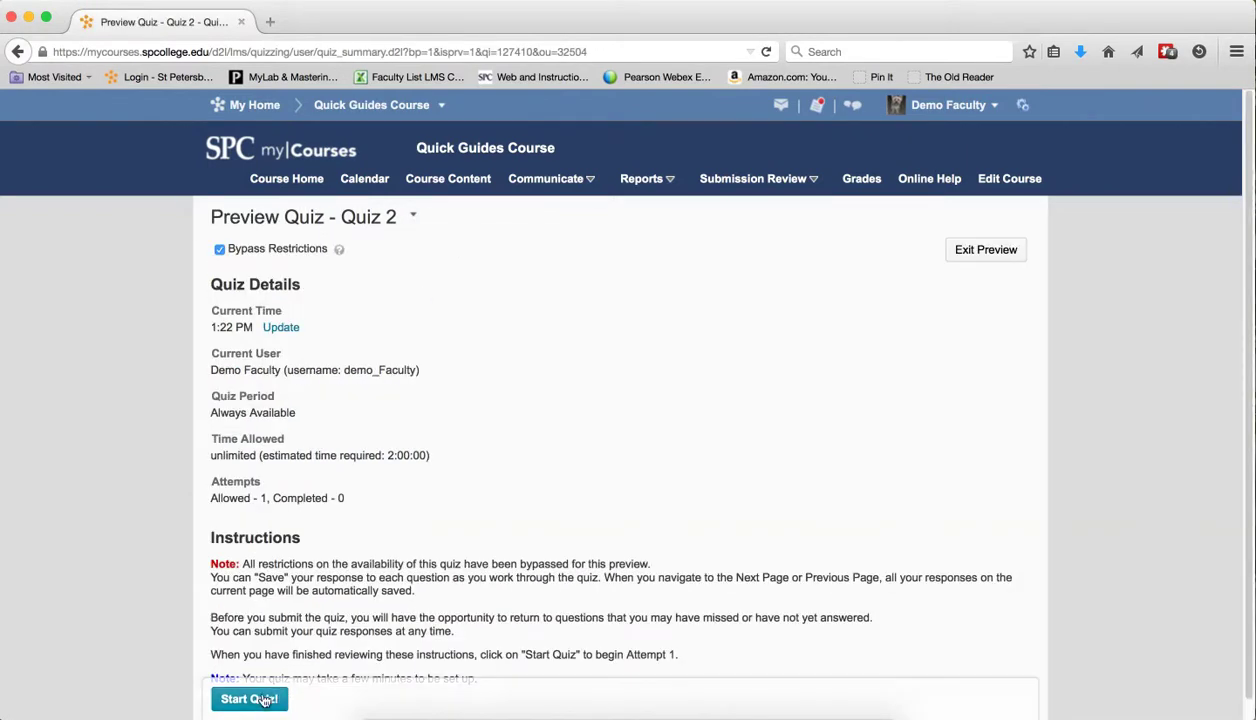
left_click(250, 698)
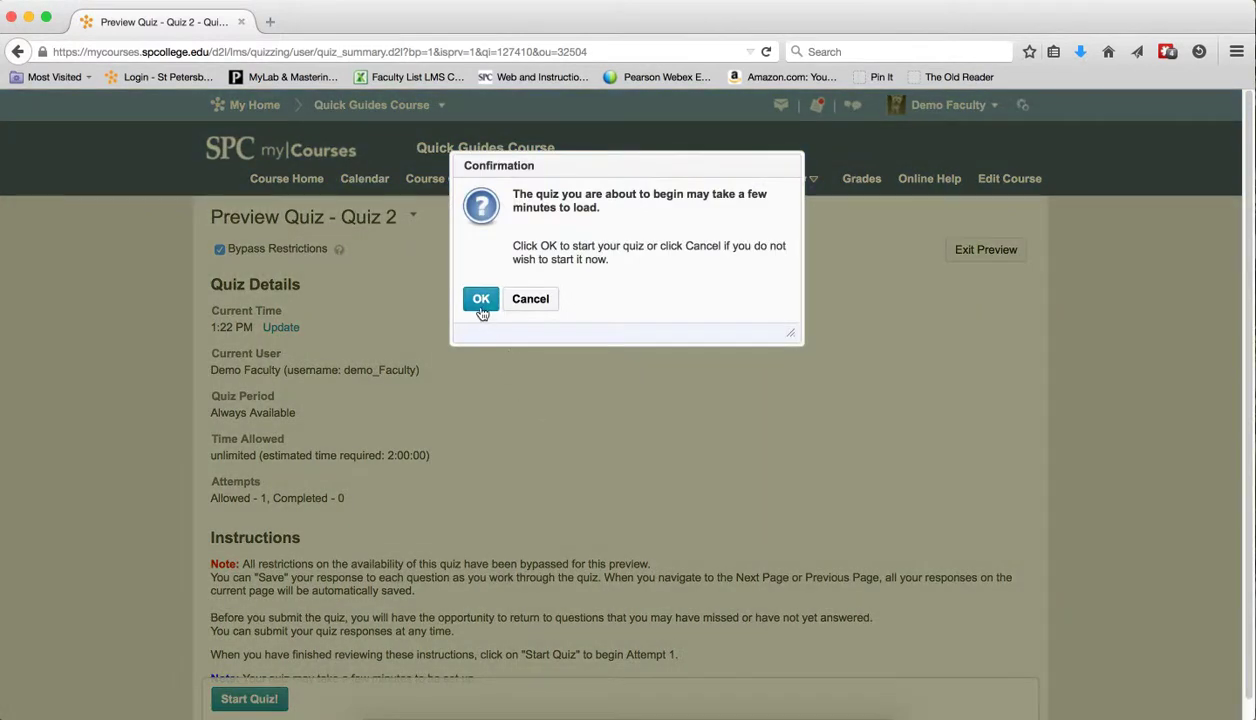
left_click(480, 300)
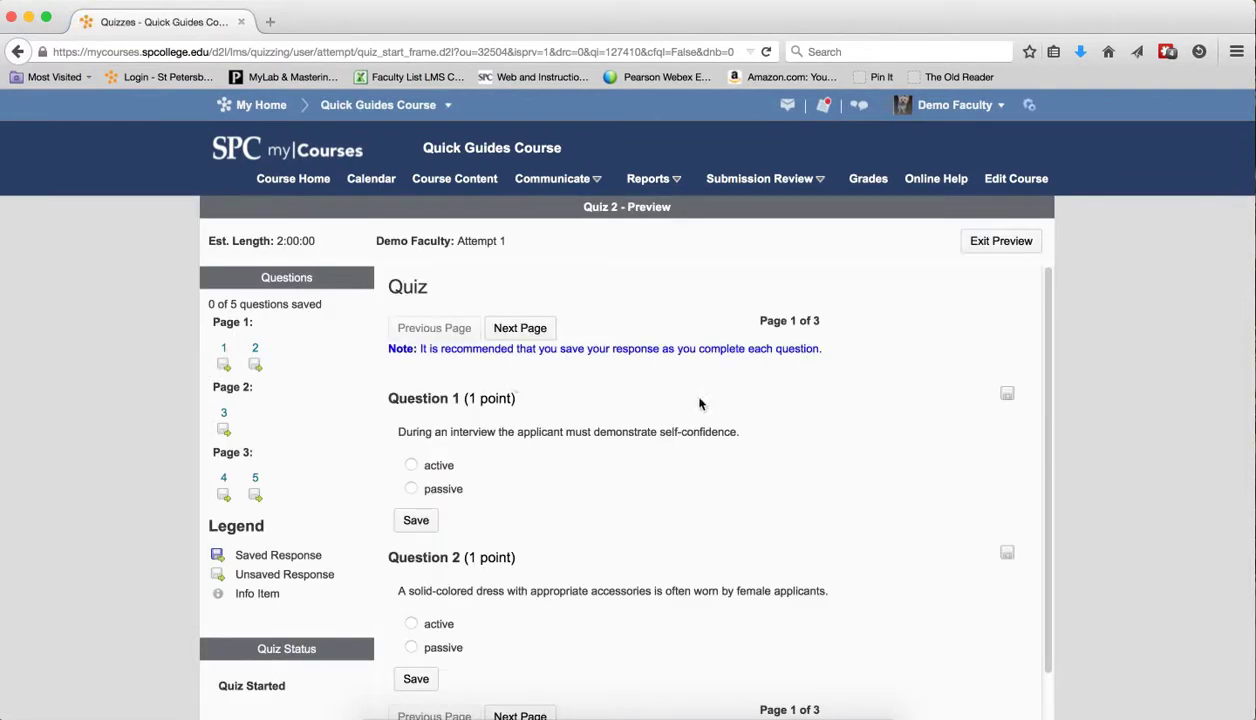
Submit the preview attempt unanswered, confirming with 'Yes, submit quiz'.
scroll("down", 3)
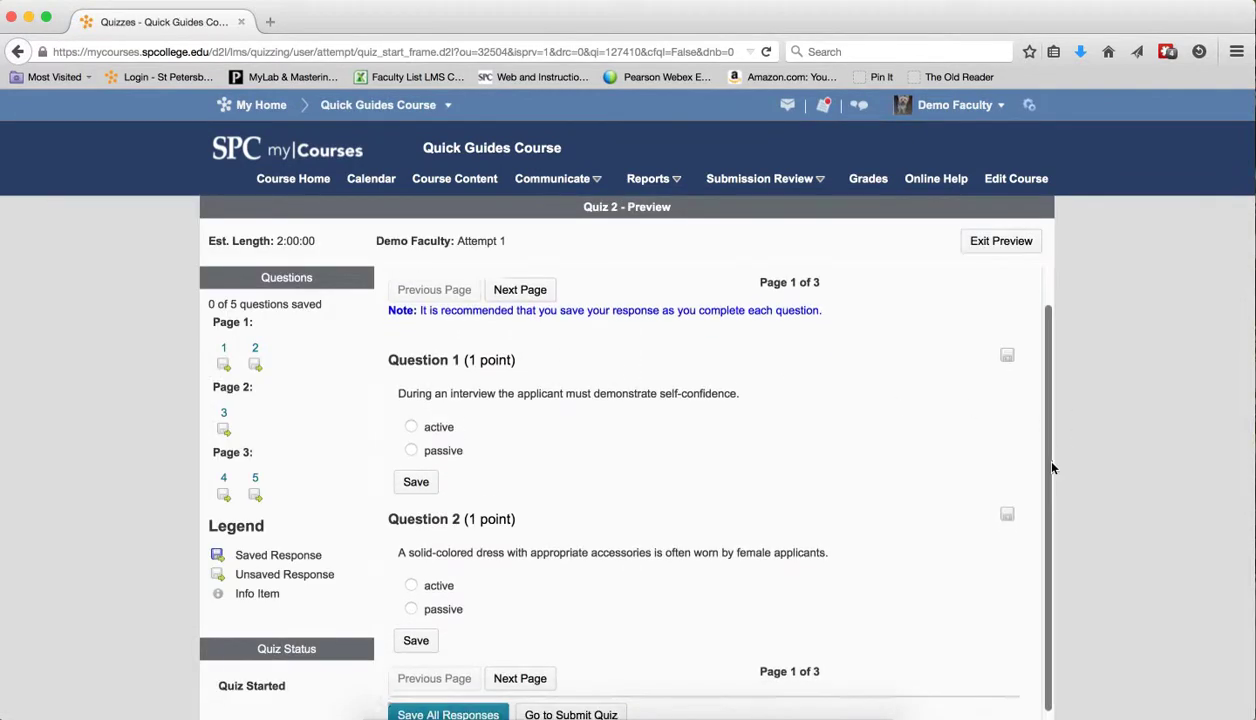
scroll("down", 3)
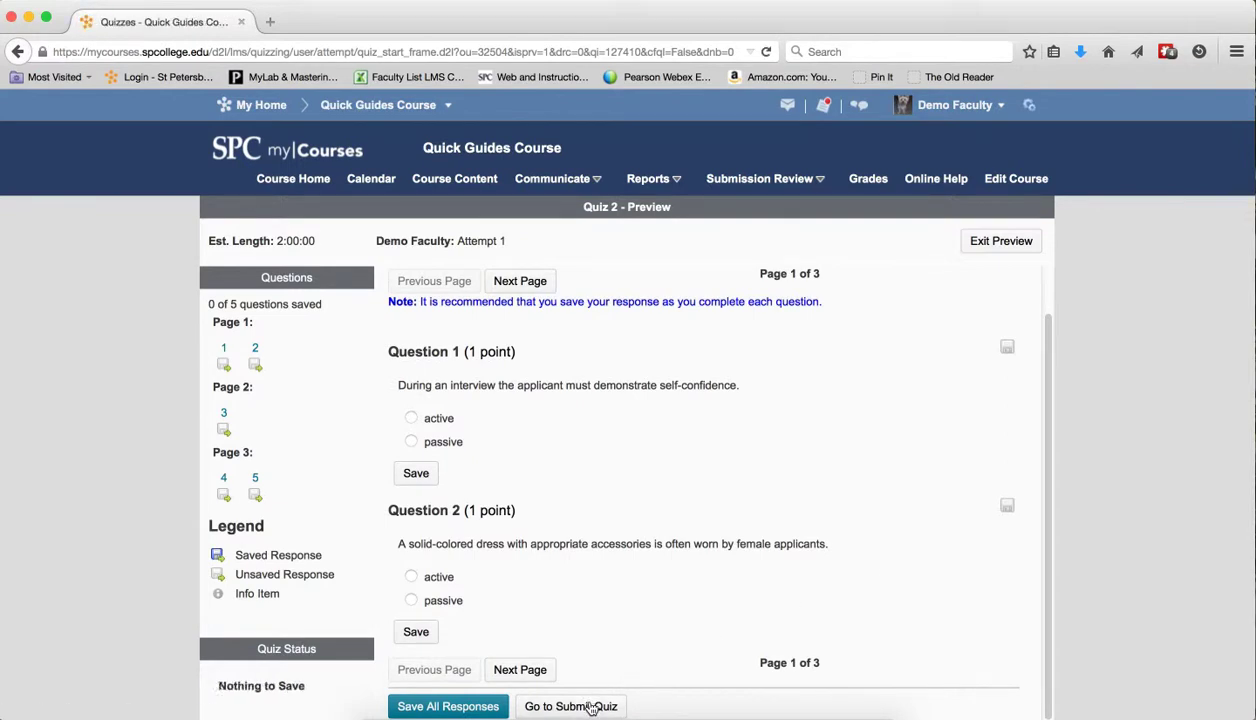
left_click(572, 706)
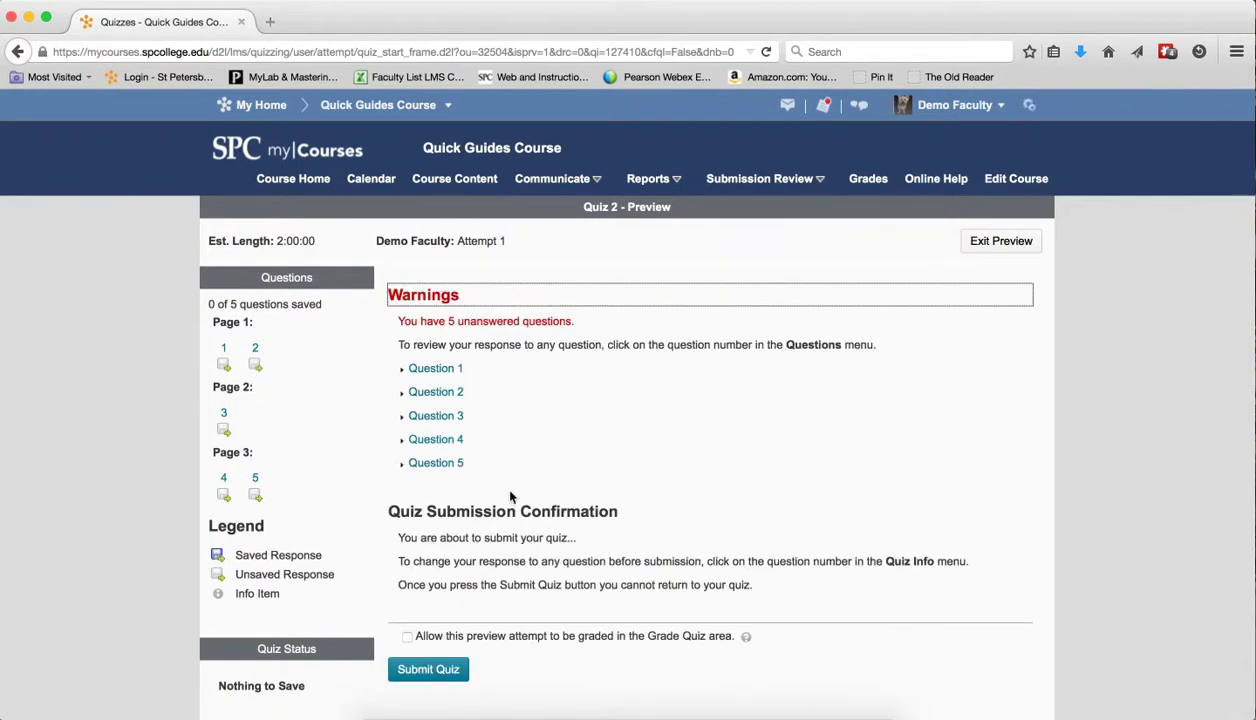
left_click(428, 668)
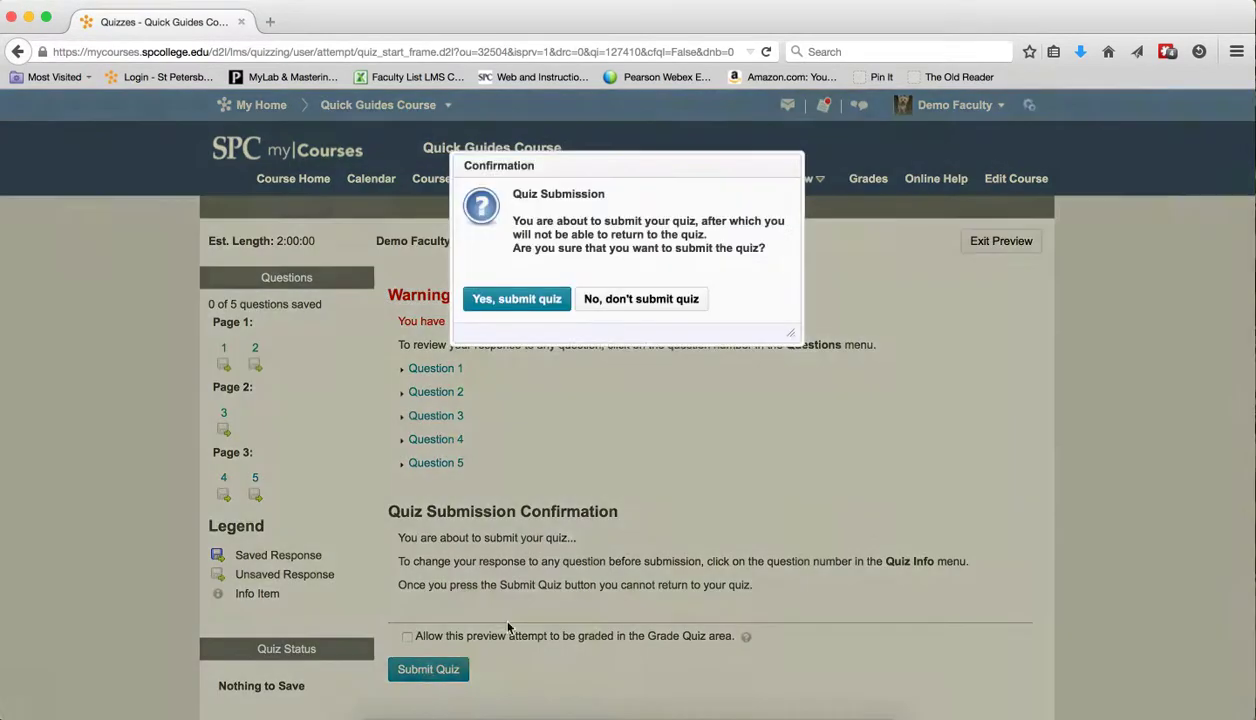
mouse_move(516, 300)
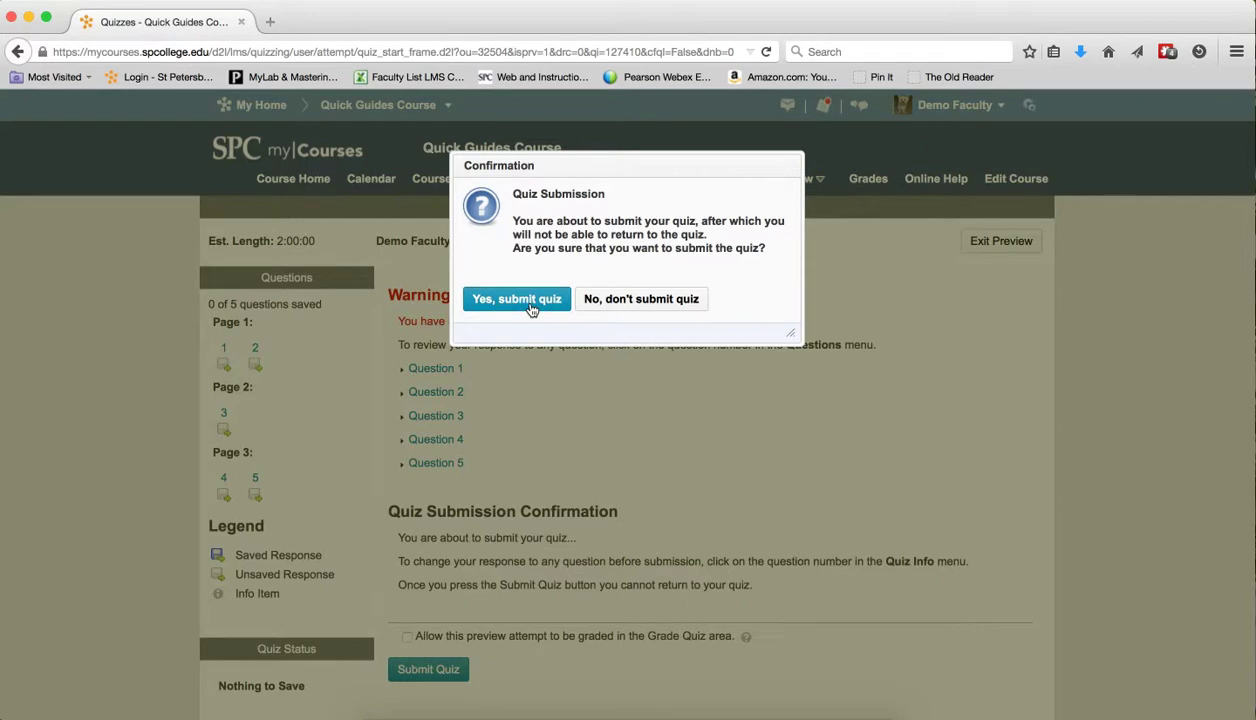
left_click(516, 298)
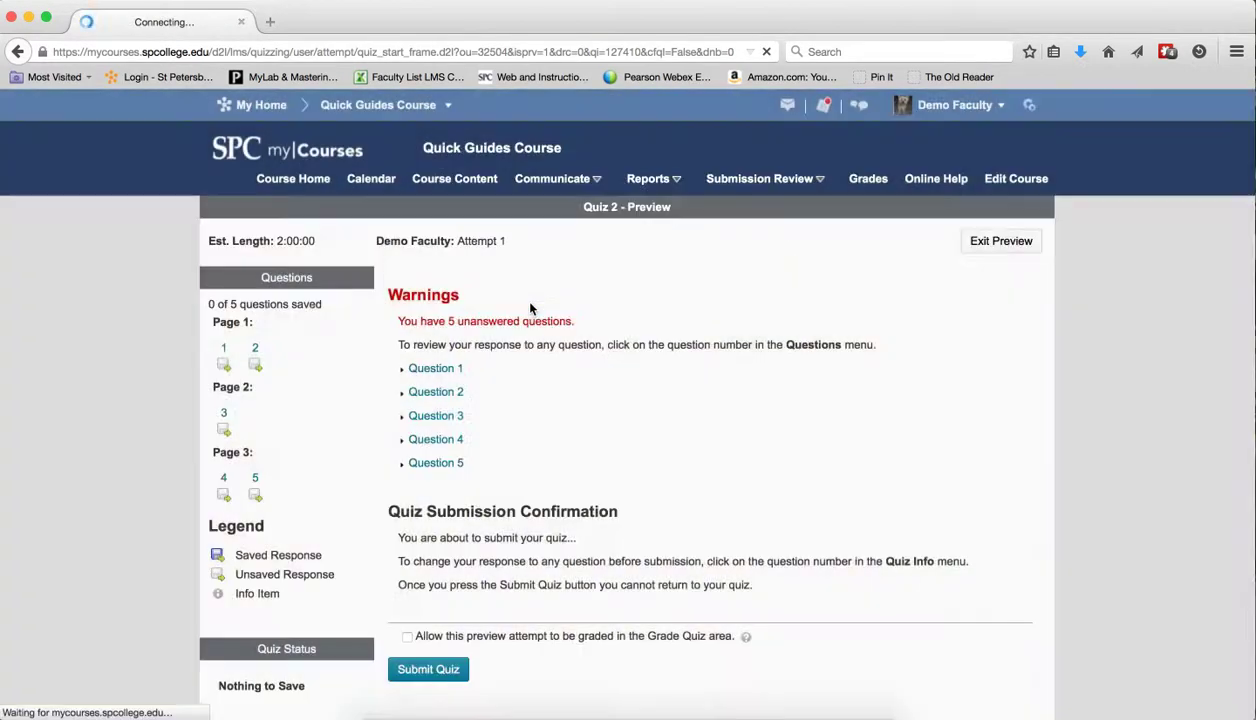
left_click(428, 668)
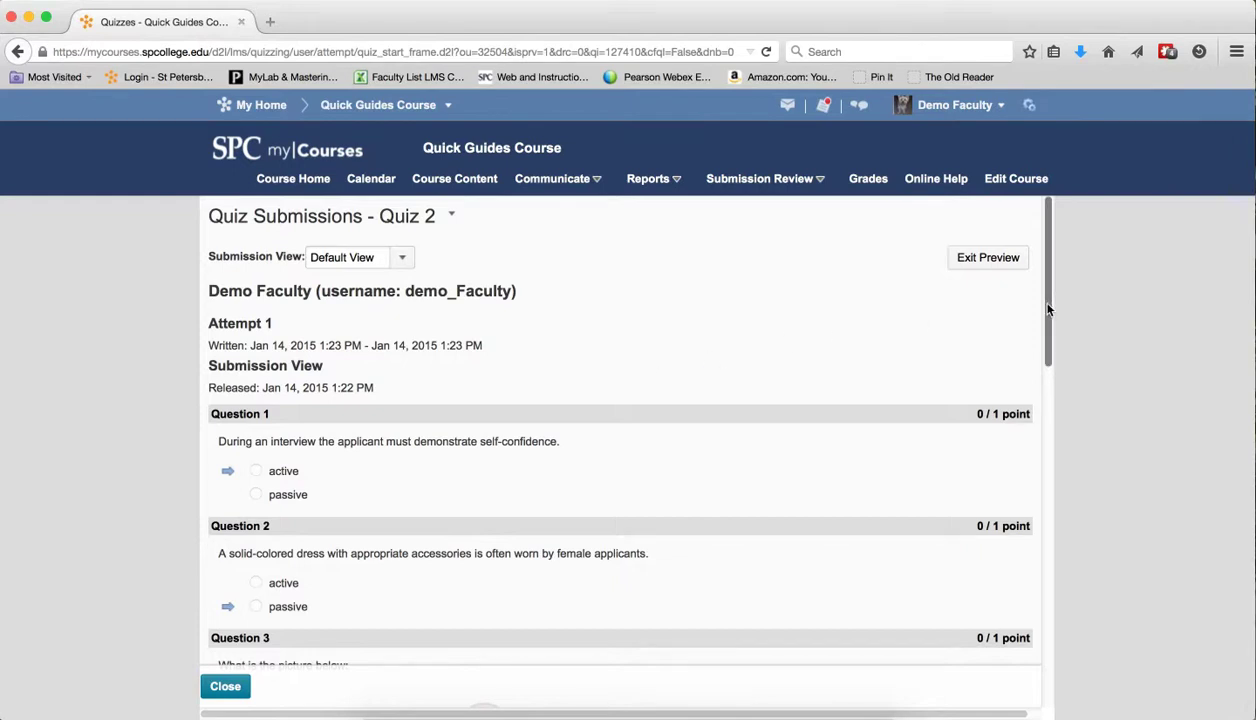
Select and copy the whole Quiz 2 submission results page with Cmd+A and Cmd+C.
scroll("down", 3)
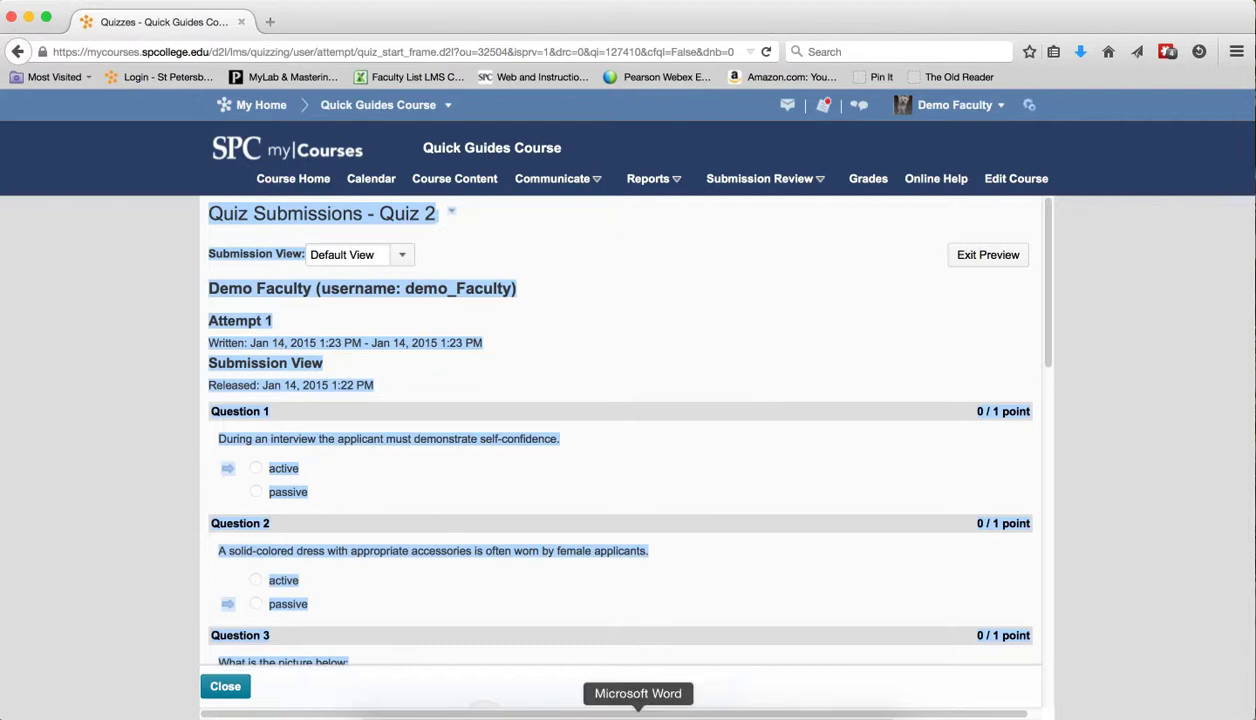
Launch Word, create a blank Word Document and paste the copied answers onto the page.
left_click(638, 692)
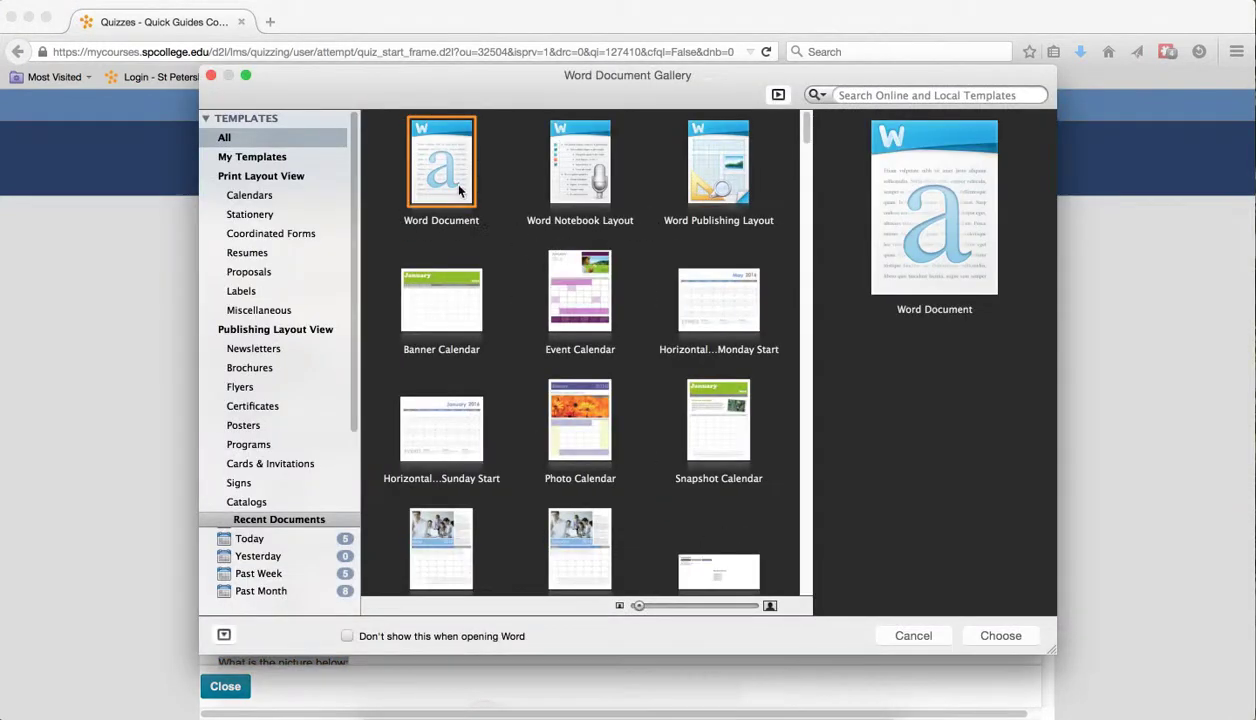
left_click(1000, 636)
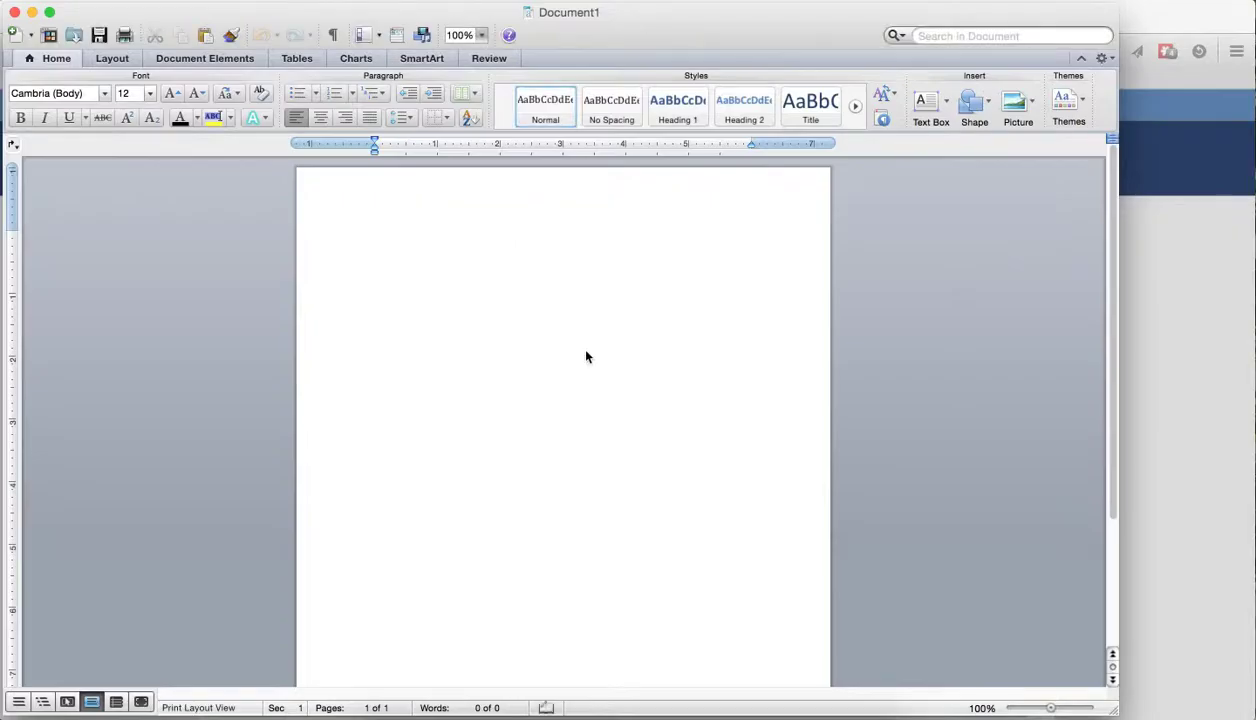
left_click(372, 236)
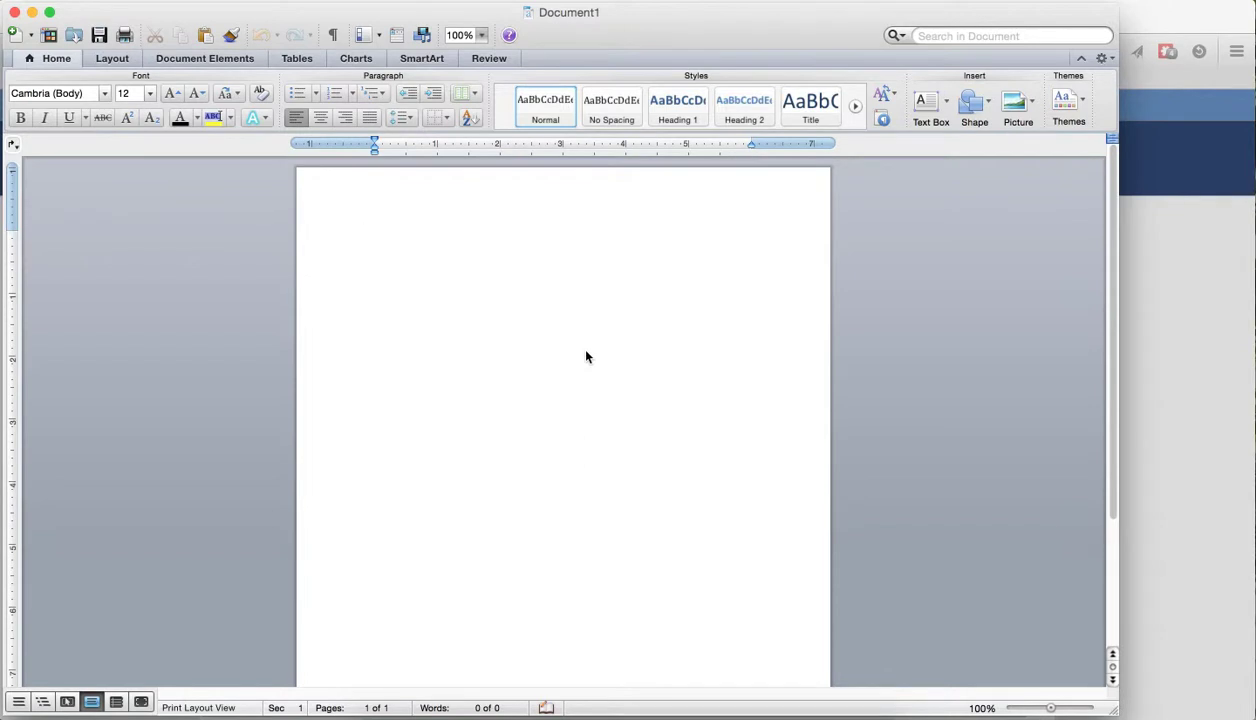
left_click(374, 236)
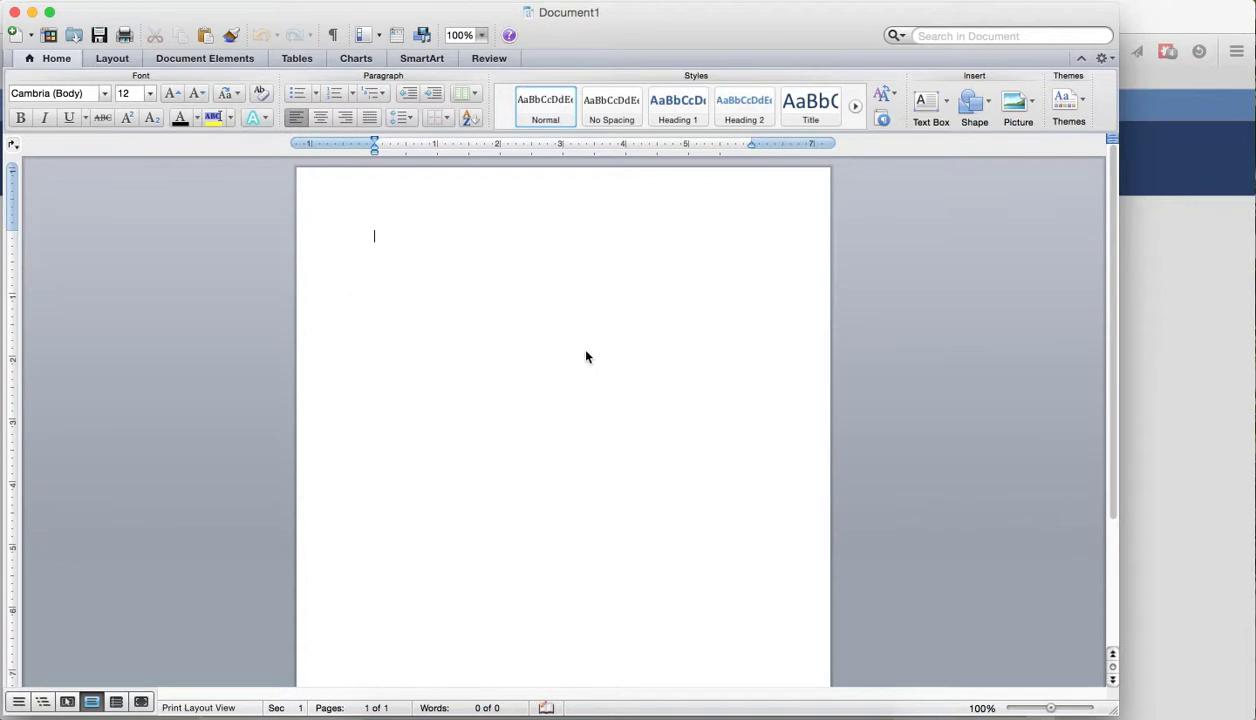
mouse_move(456, 276)
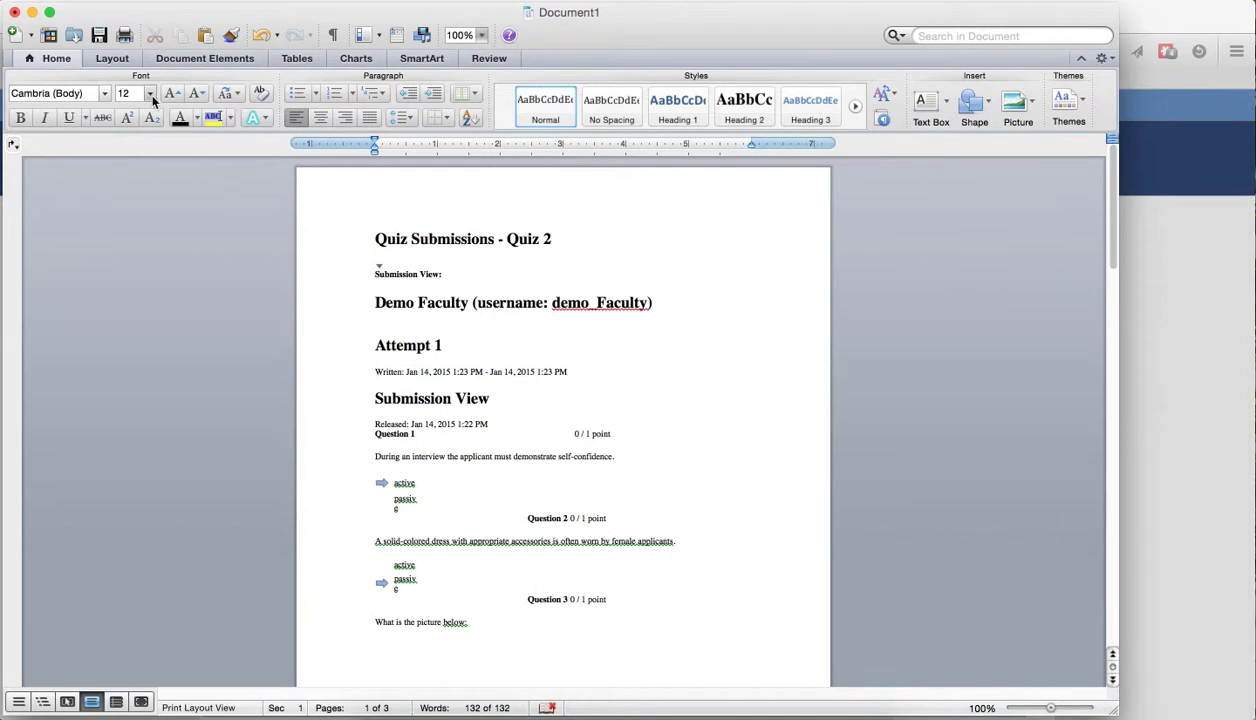
Close the Word document and discard it with Don't Save.
left_click(20, 6)
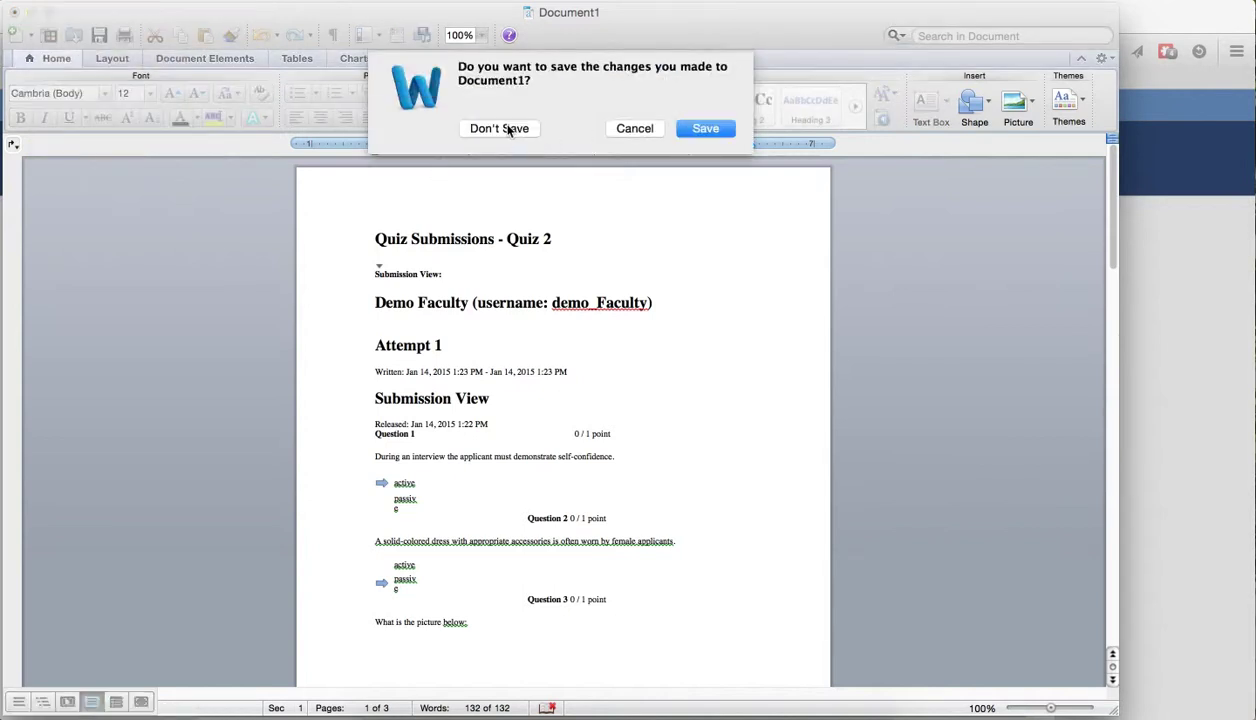
left_click(500, 128)
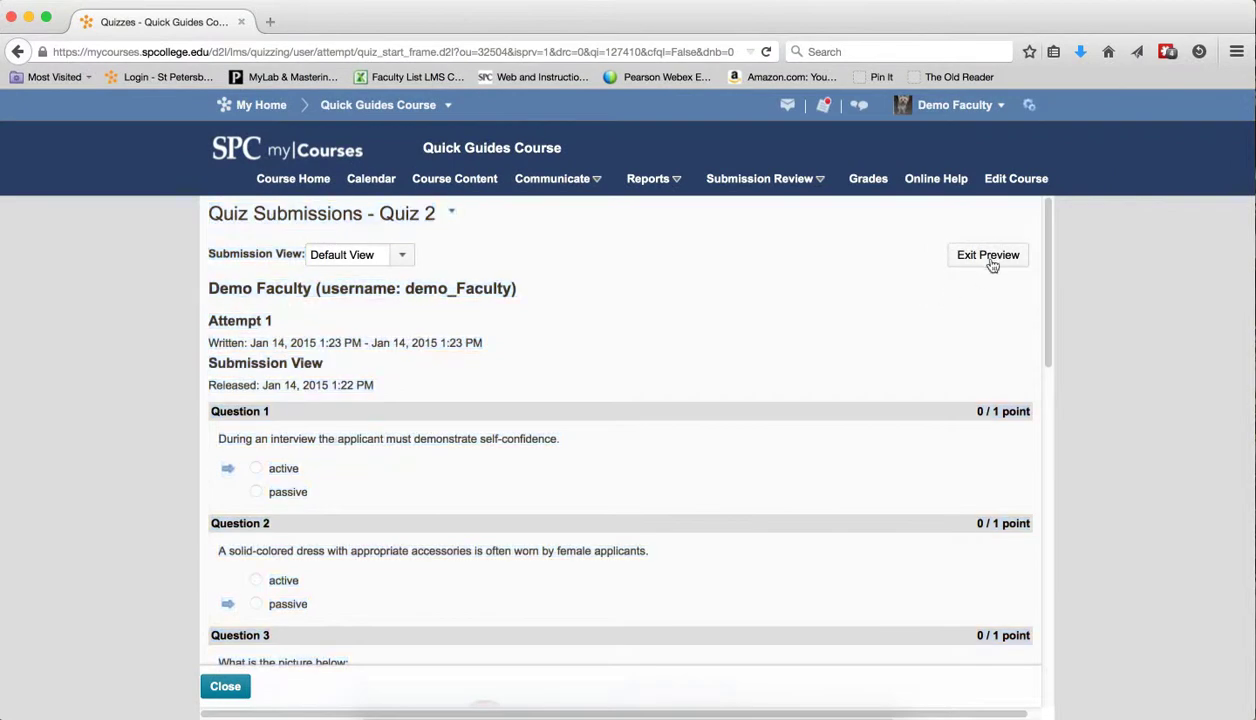
Exit the quiz preview back to the Manage Quizzes page.
left_click(988, 254)
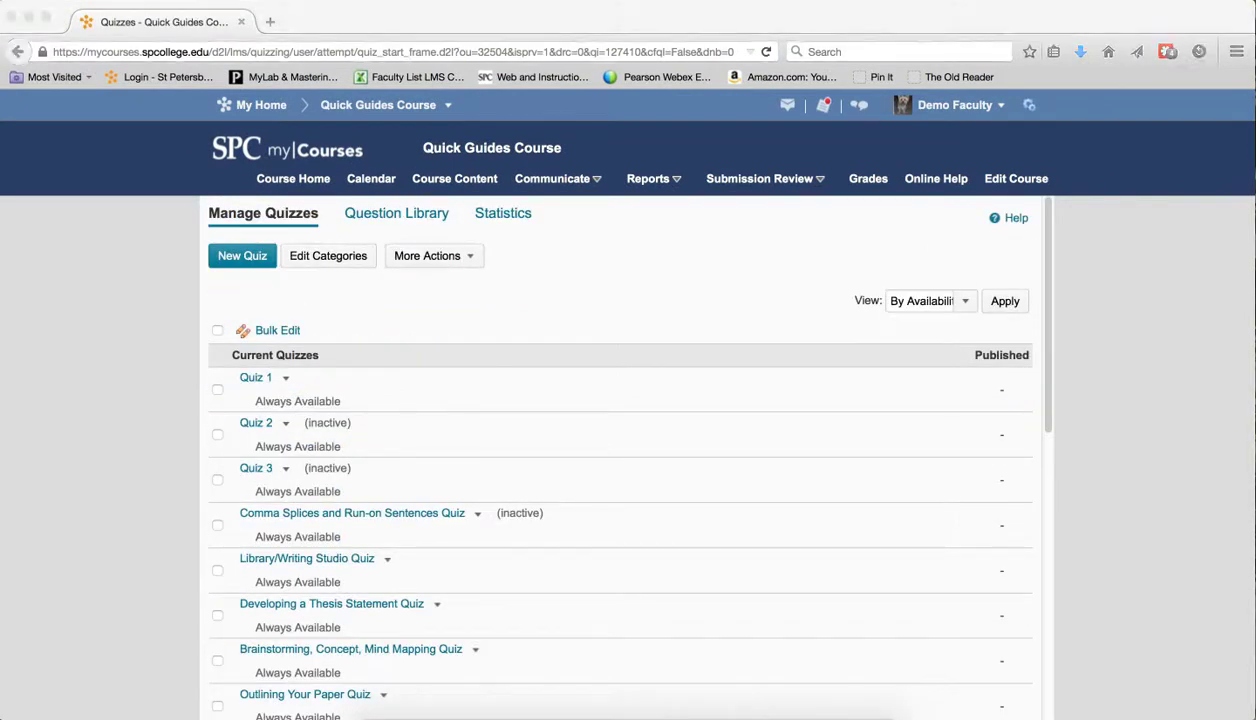
mouse_move(884, 414)
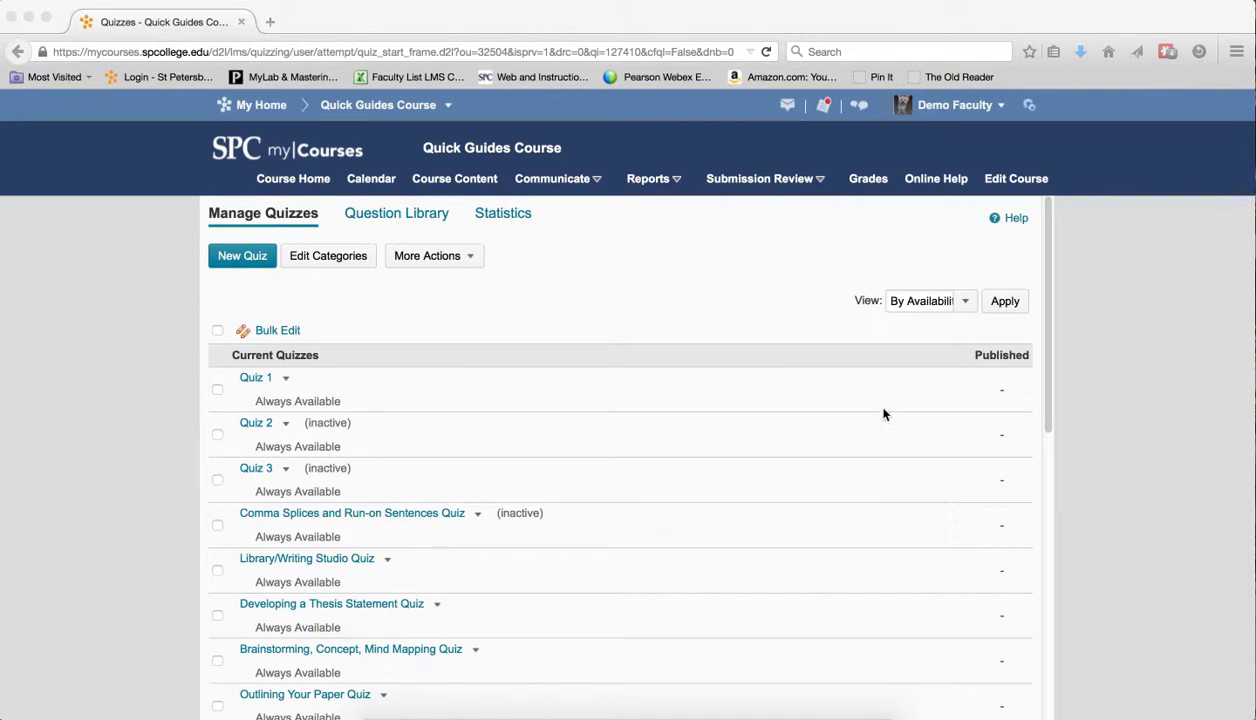
mouse_move(878, 424)
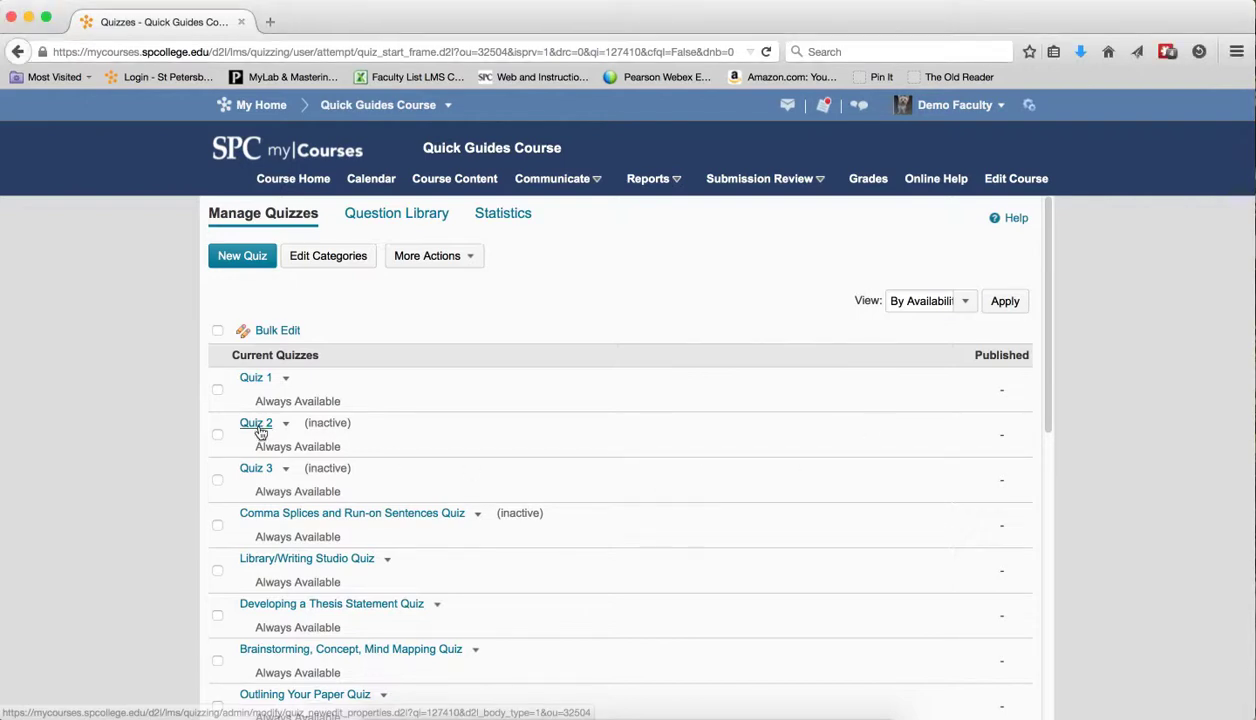
In Quiz 2's Submission Views, select 'View All Answers', delete it and confirm with Yes.
left_click(256, 422)
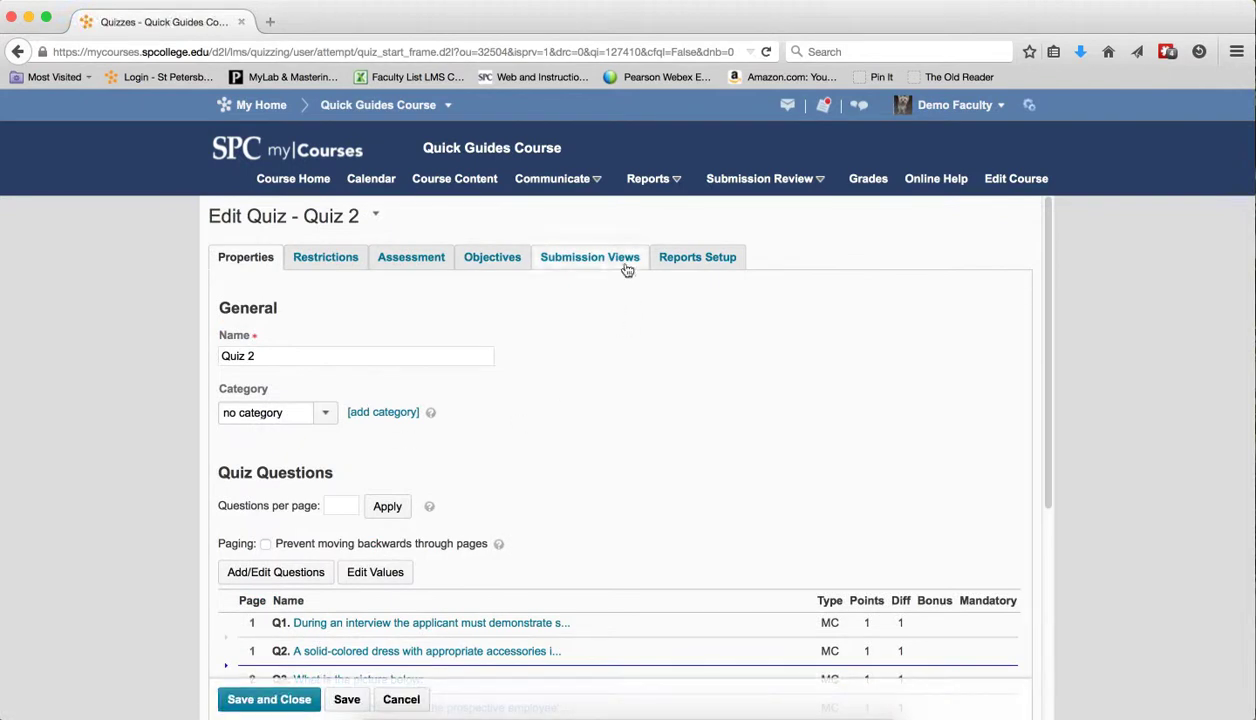
left_click(588, 256)
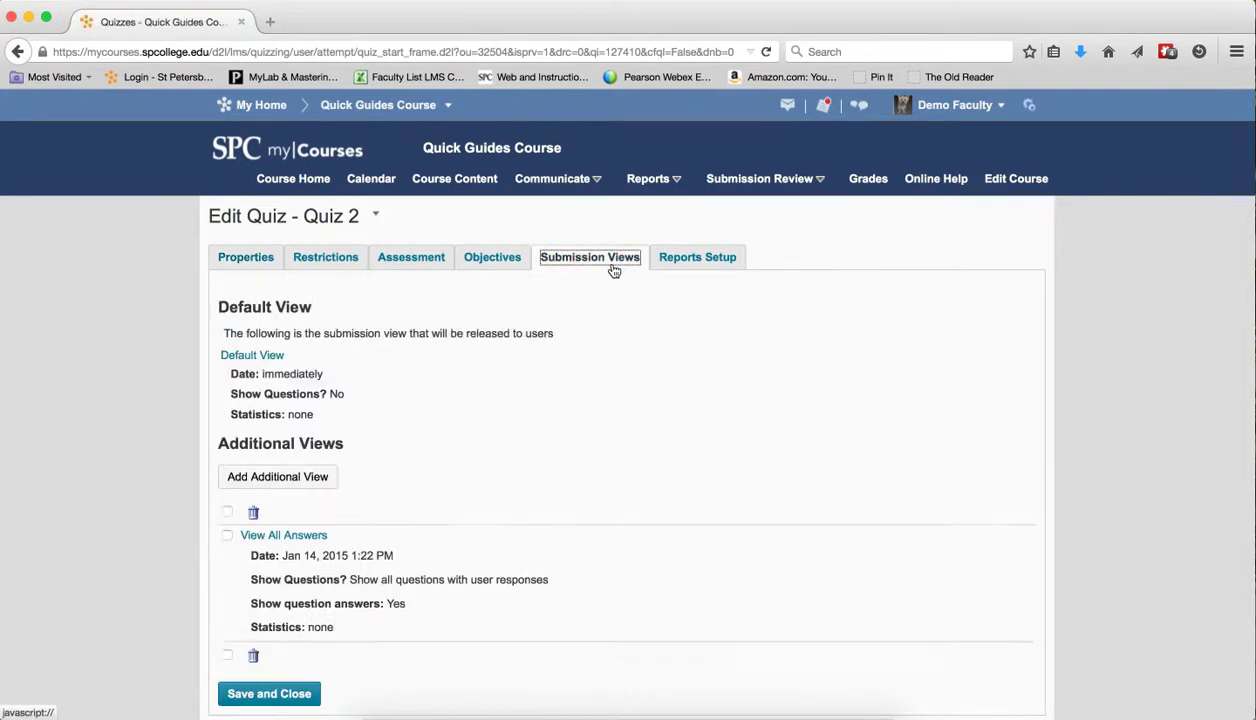
left_click(226, 536)
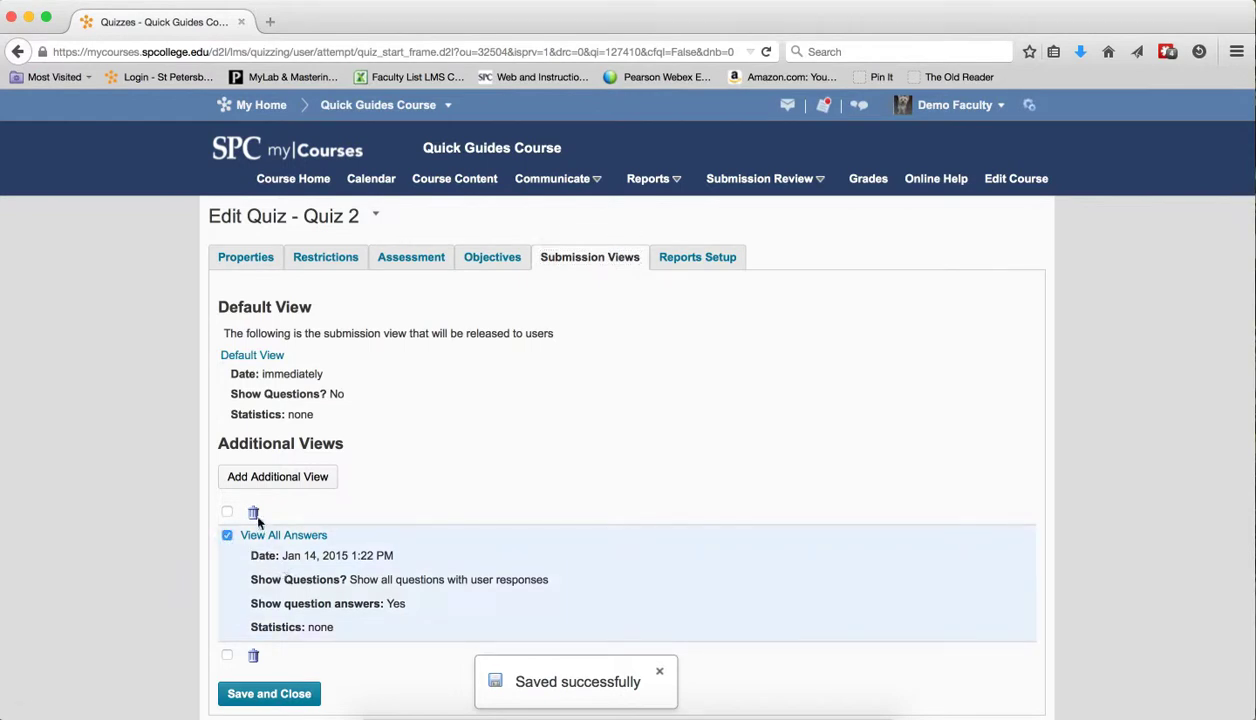
left_click(252, 512)
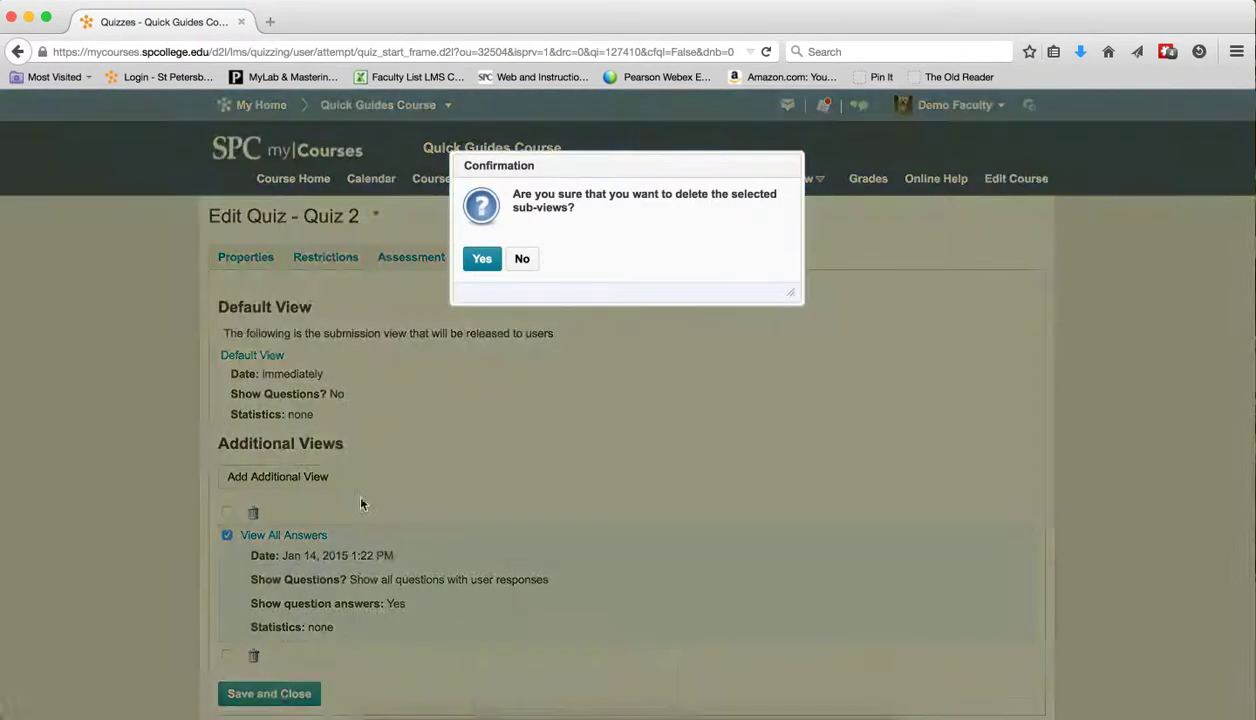
mouse_move(556, 296)
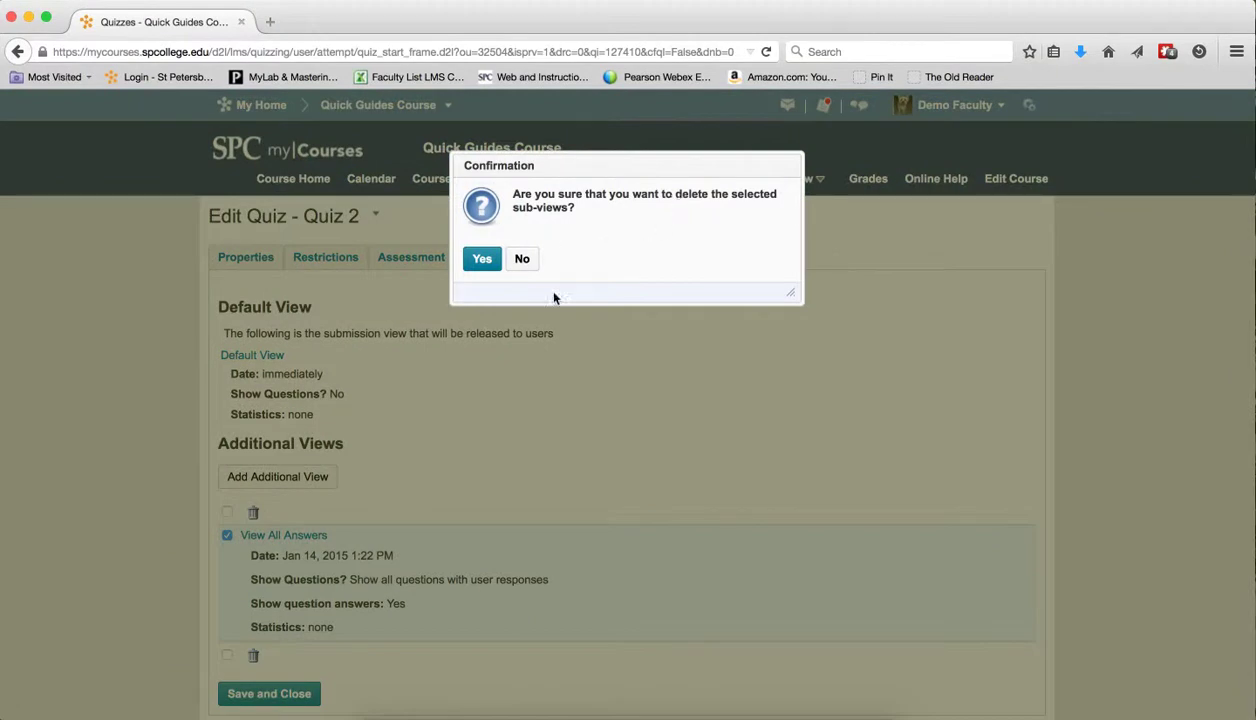
left_click(482, 258)
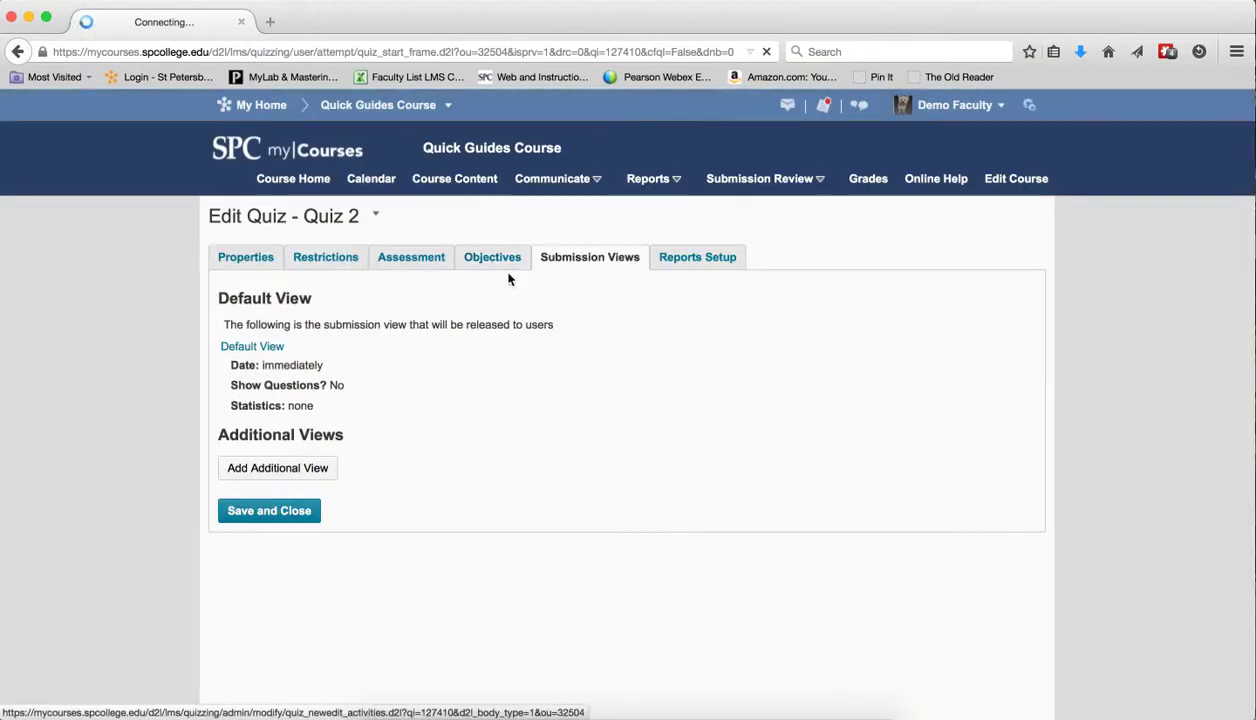